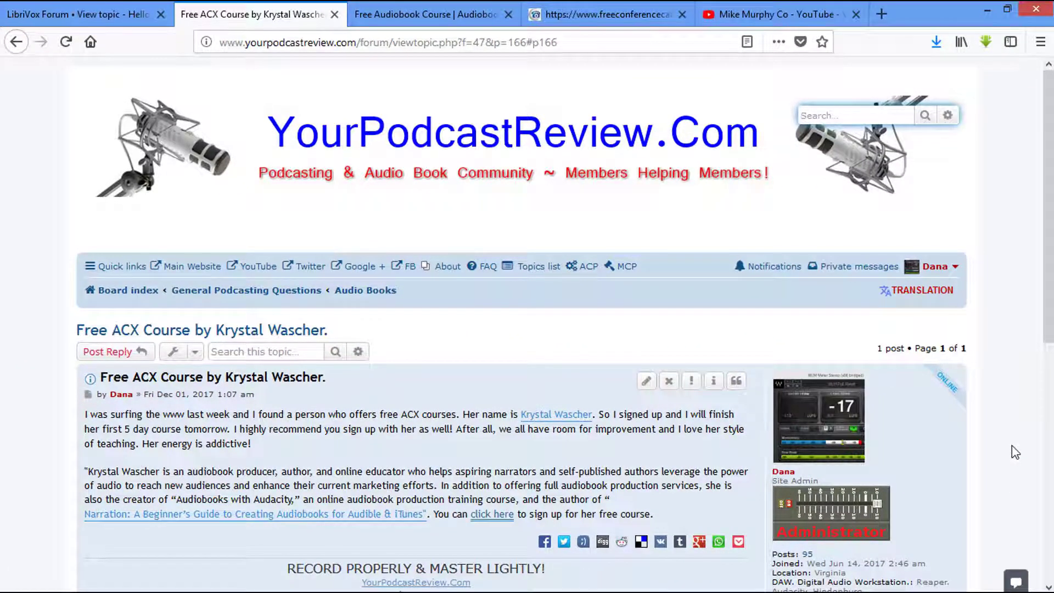
mouse_move(809, 526)
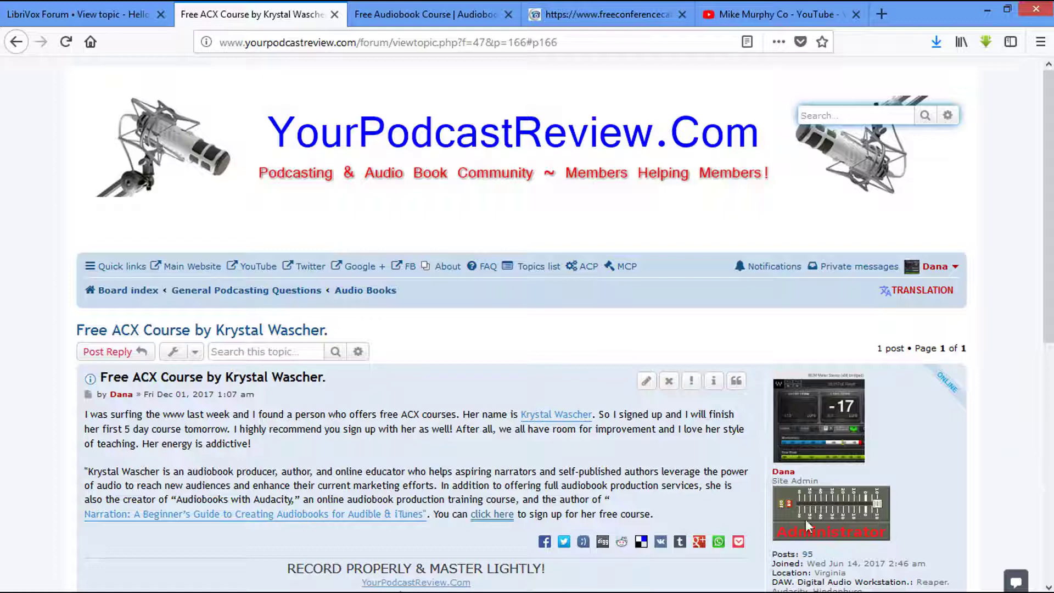
Follow the forum post's 'click here' link to the free Introduction to Audiobooks course.
left_click(492, 514)
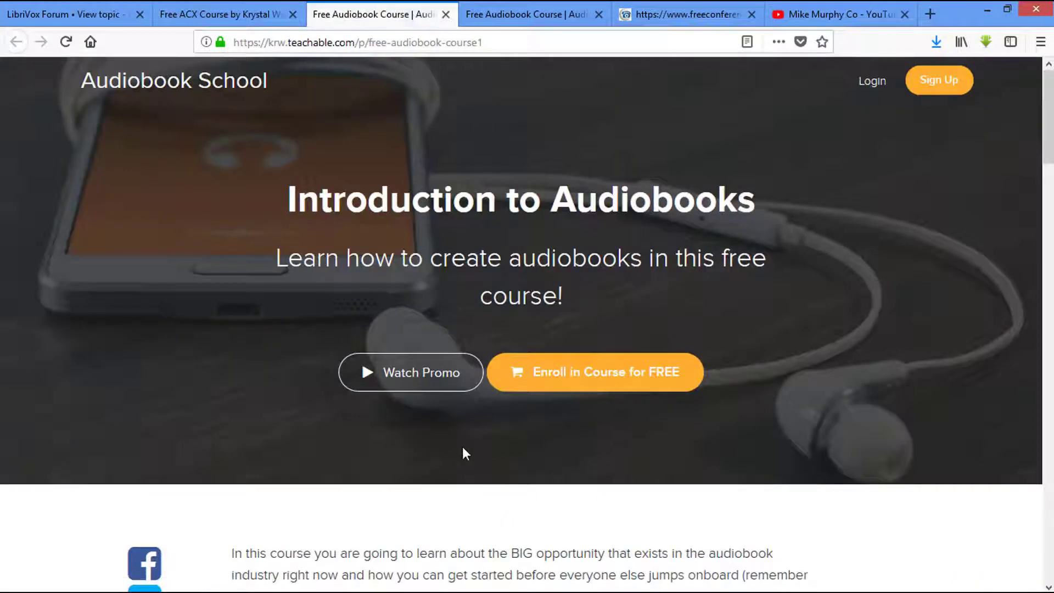
mouse_move(805, 525)
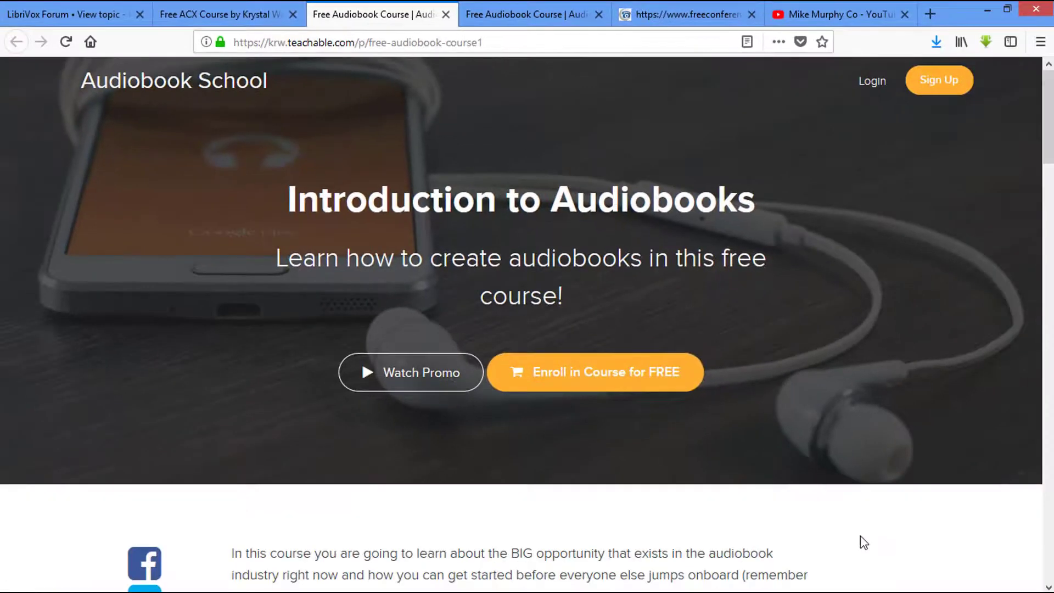
Switch to the LibriVox 'Hello From Northern Virginia' introduction thread.
left_click(67, 15)
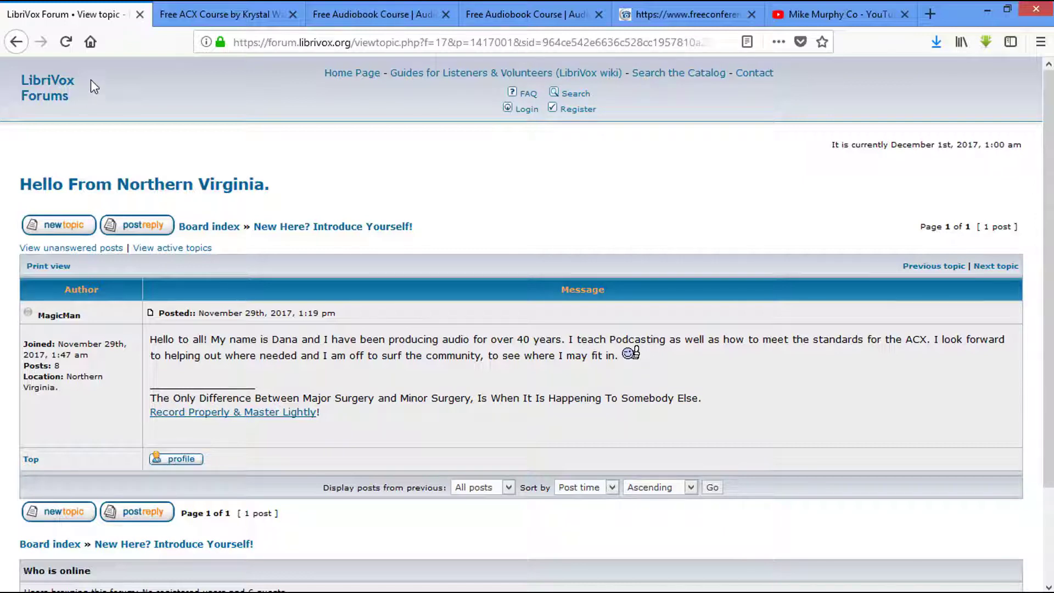
mouse_move(469, 200)
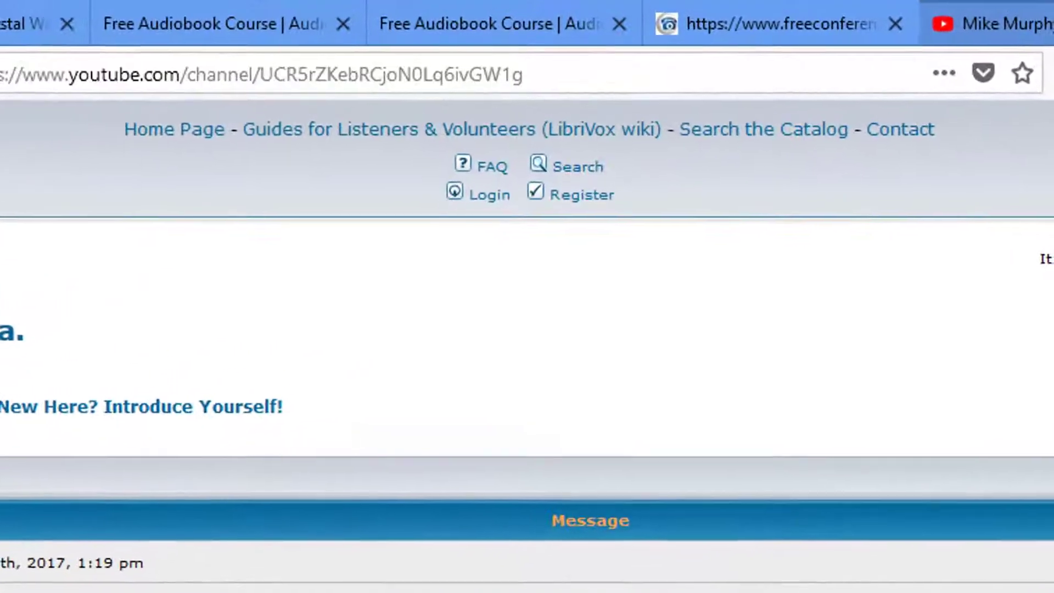
Switch to Mike Murphy Co's Tutorials for Content Creators YouTube channel.
left_click(988, 23)
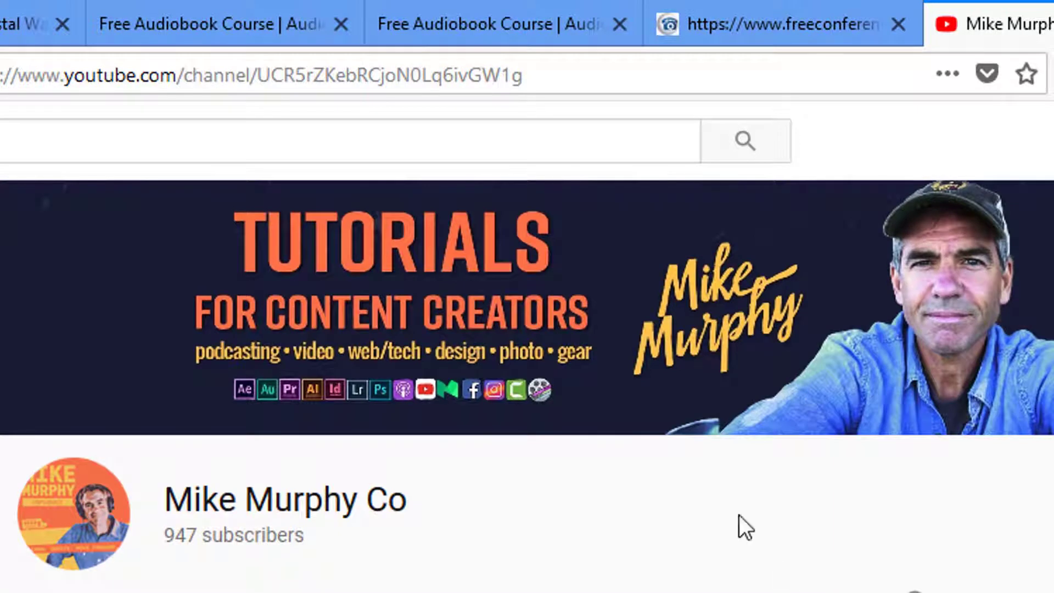
mouse_move(715, 474)
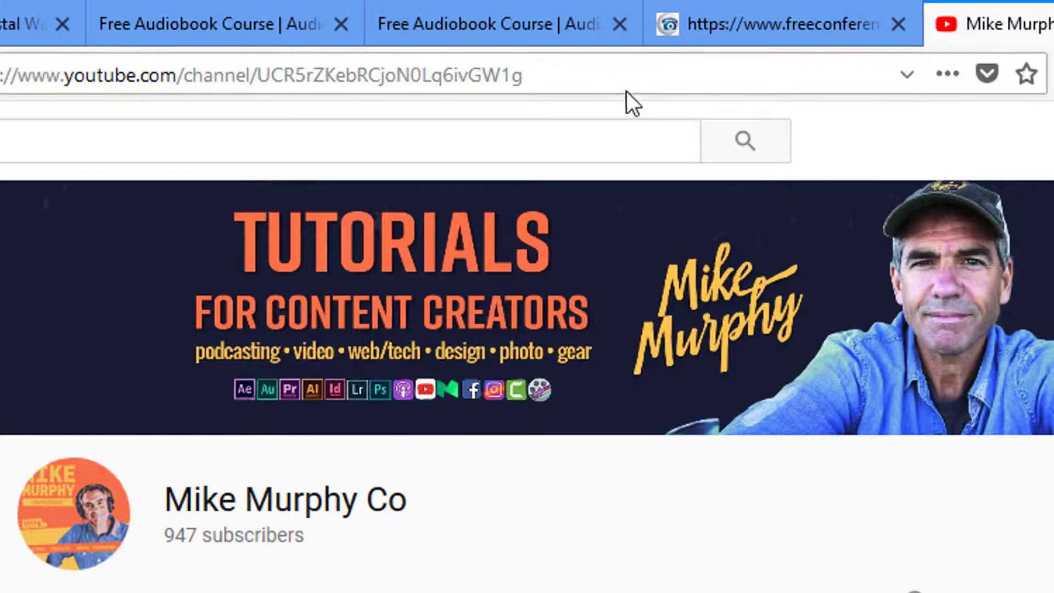
Return to the Teachable course page and view Krystal Wascher's bio and the Class Curriculum.
left_click(533, 15)
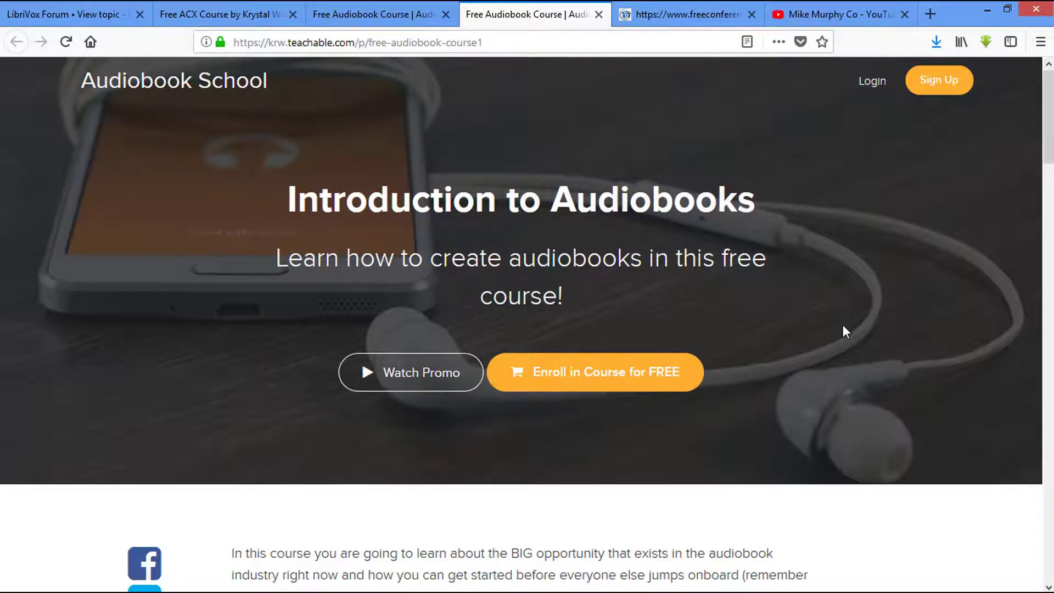
scroll("down", 3)
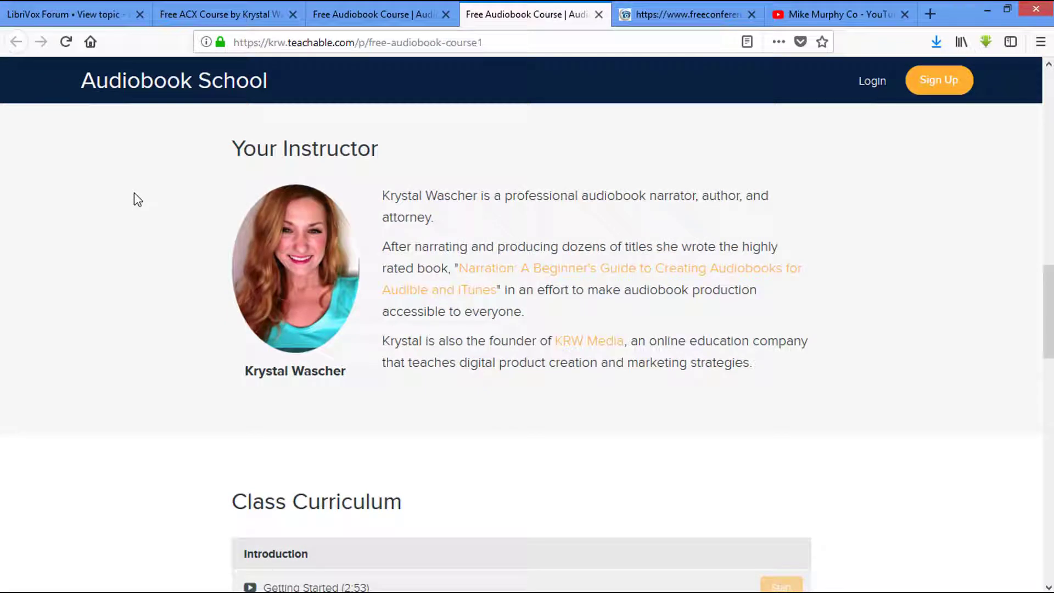
mouse_move(143, 518)
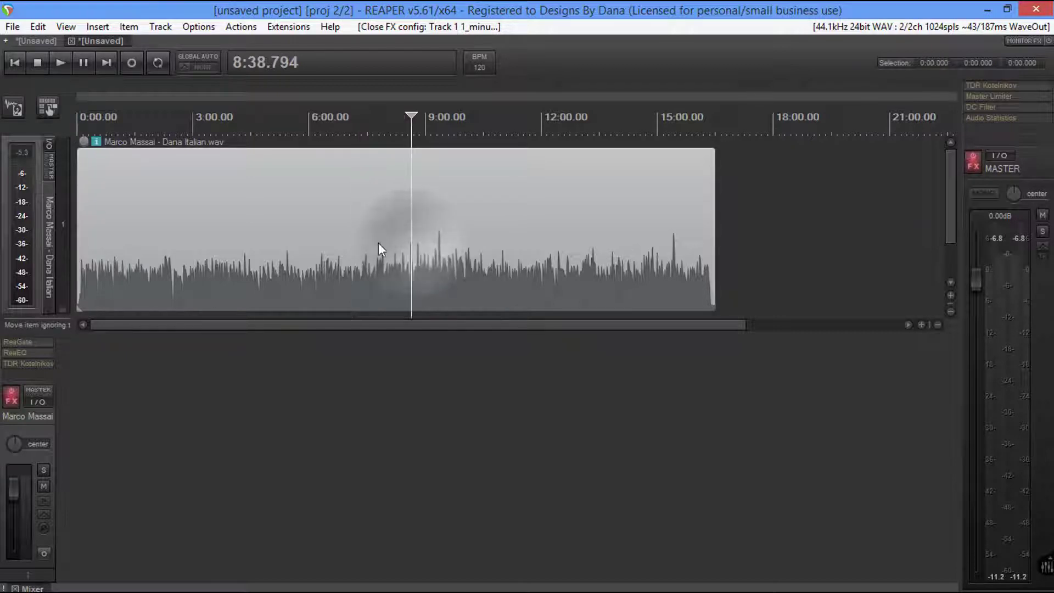
Send the Marco Massai – Dana Italian item from REAPER to audacity.exe for editing.
right_click(380, 245)
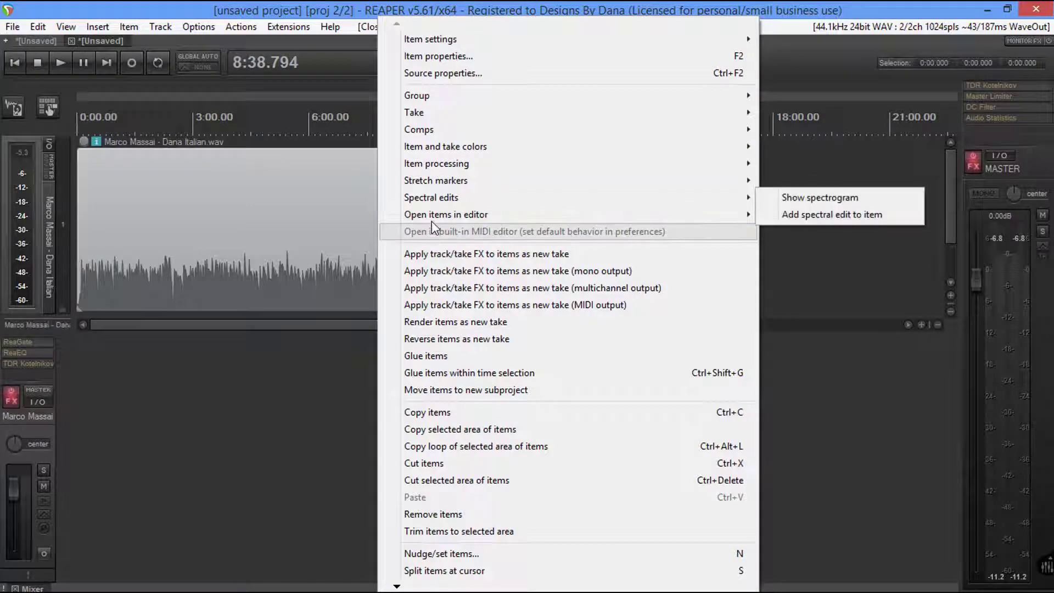
mouse_move(445, 214)
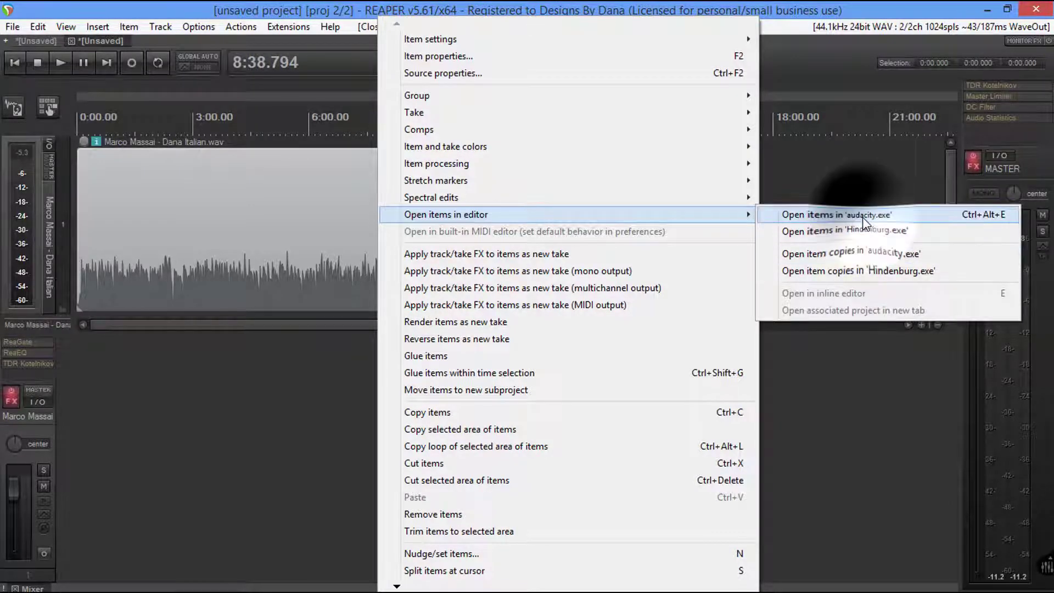
left_click(837, 215)
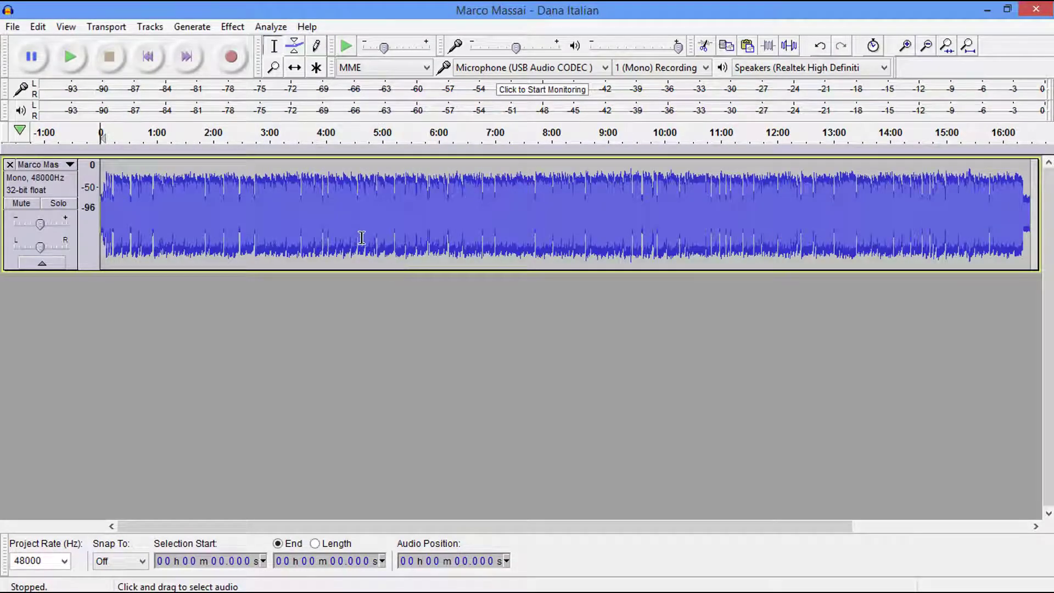
mouse_move(494, 193)
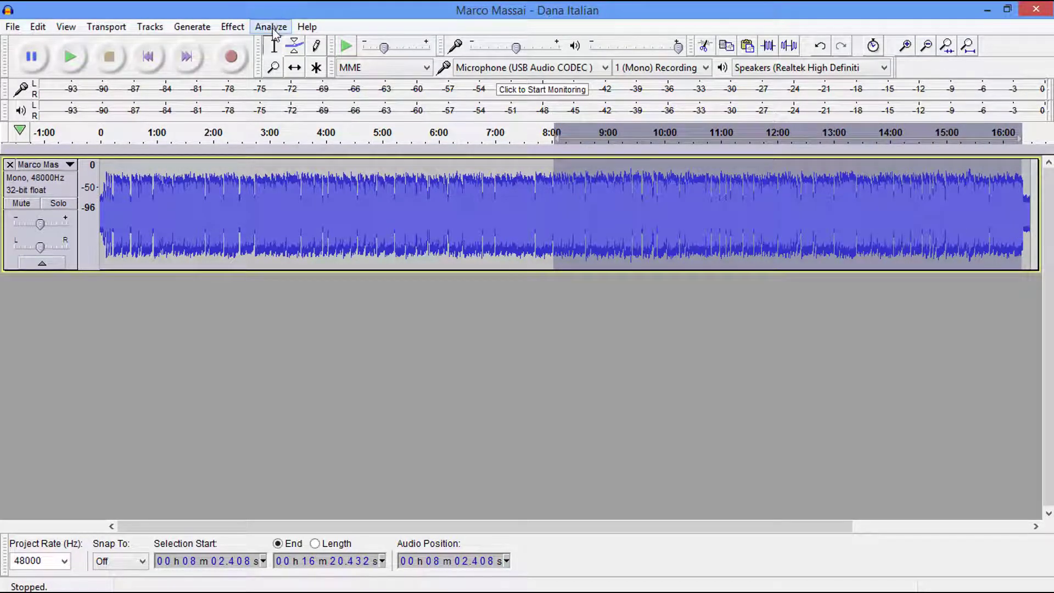
Run the Nyquist ACX Check on the selection, which fails on RMS level at -40.3 dB.
left_click(271, 27)
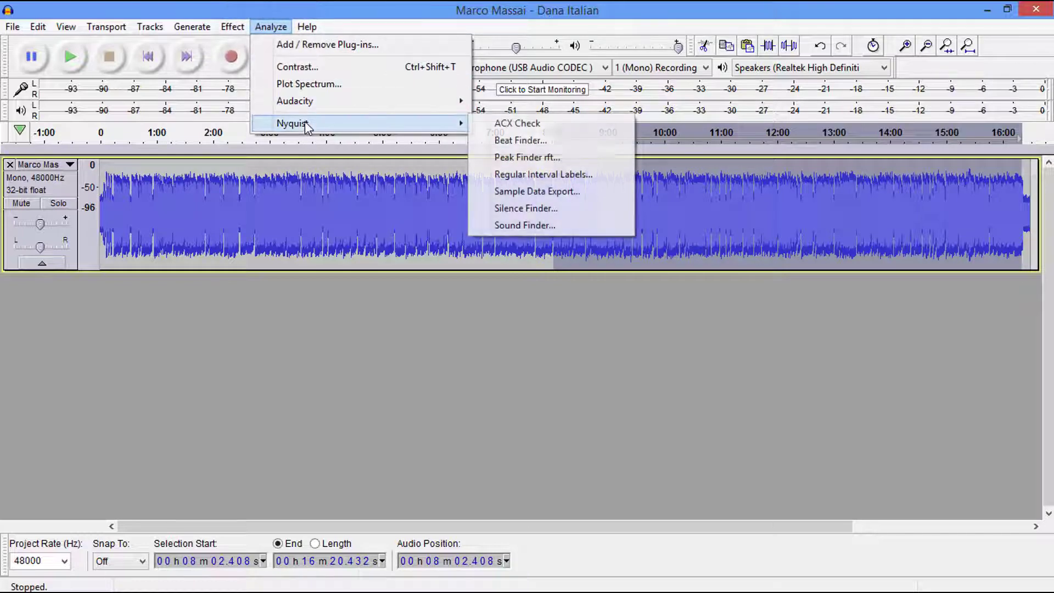
left_click(516, 123)
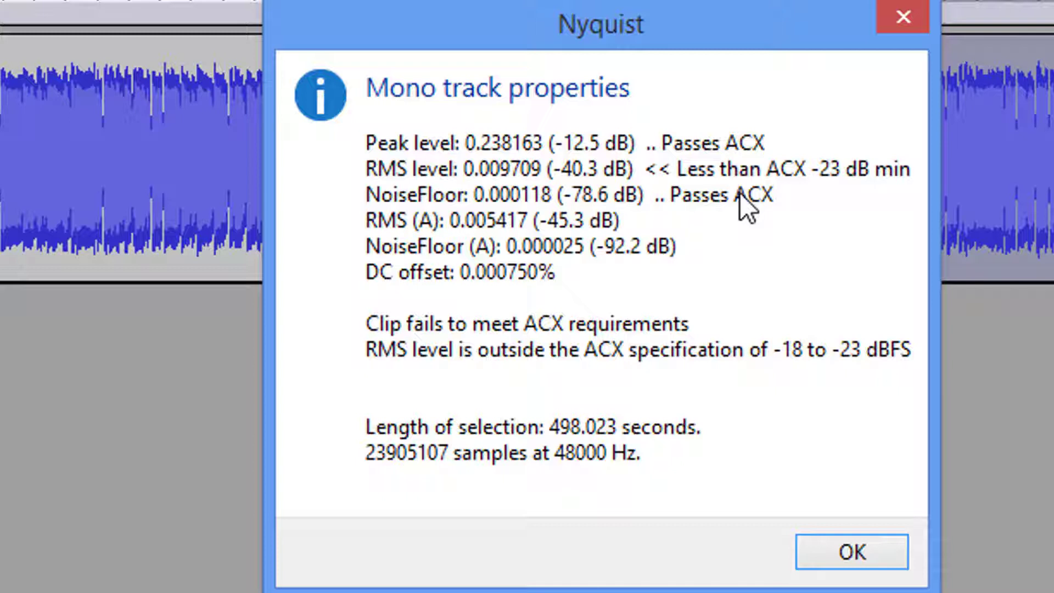
mouse_move(659, 272)
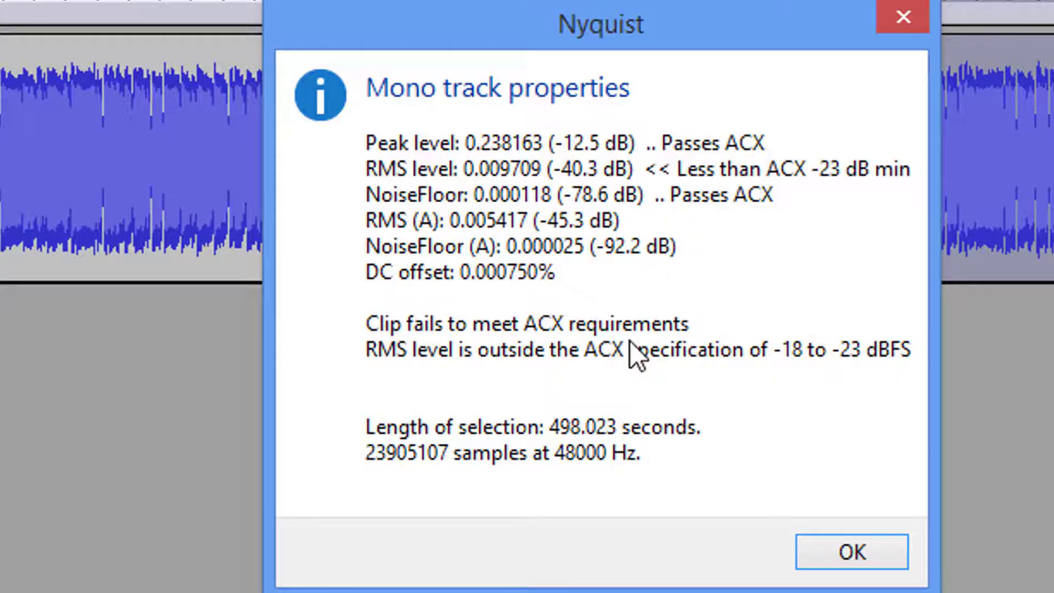
mouse_move(842, 551)
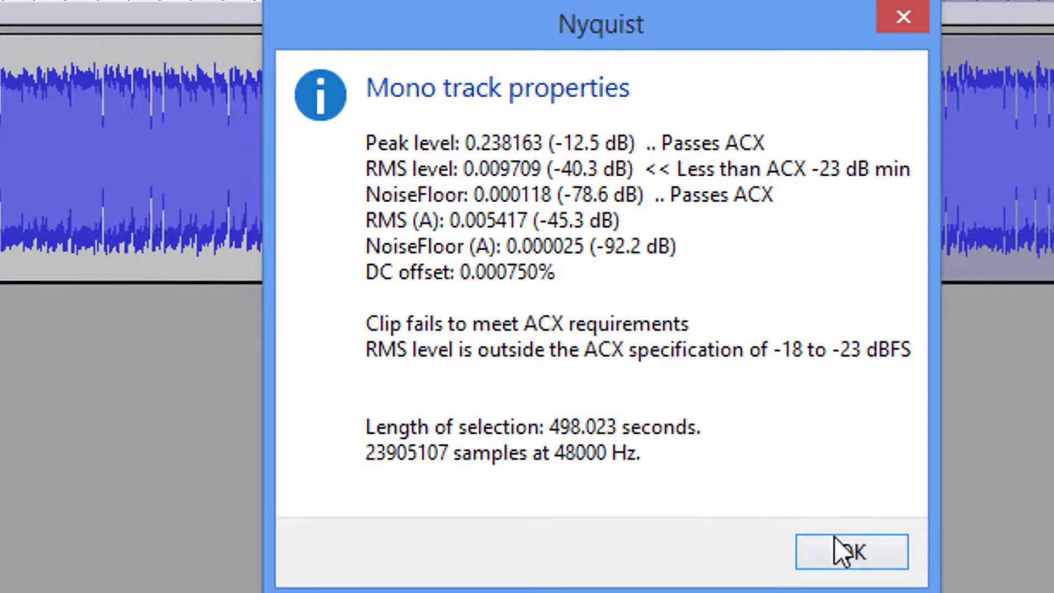
Dismiss the failed report and apply the ACX chain to the current project, making the waveform louder.
left_click(849, 551)
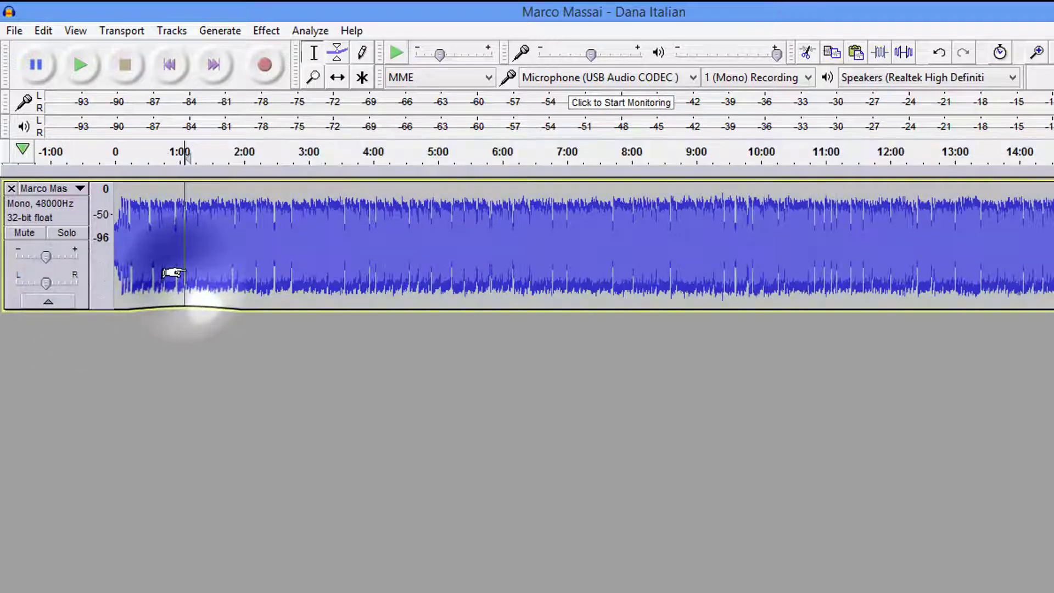
left_click(14, 31)
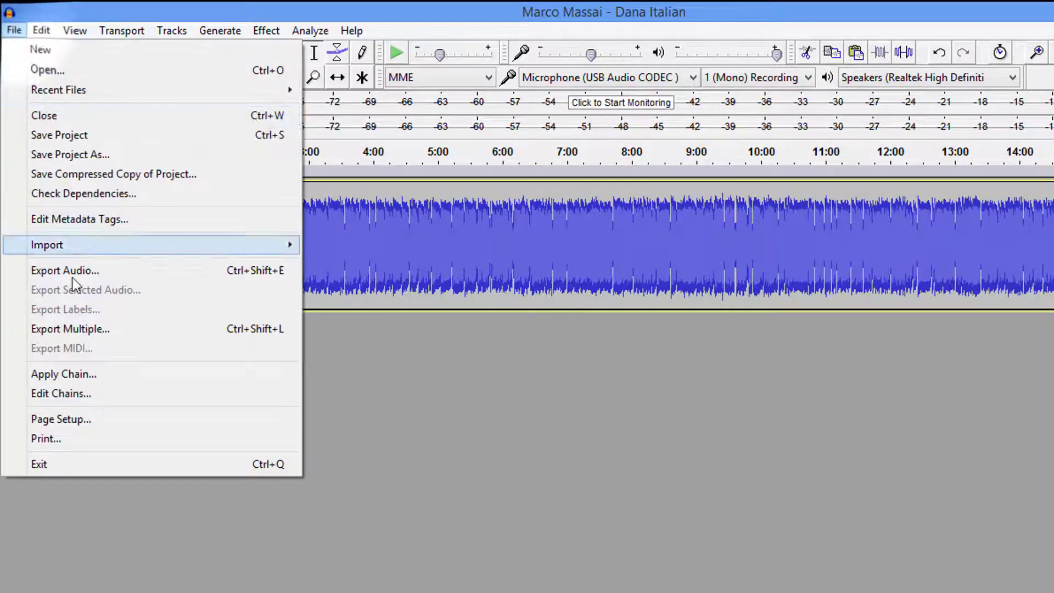
left_click(64, 373)
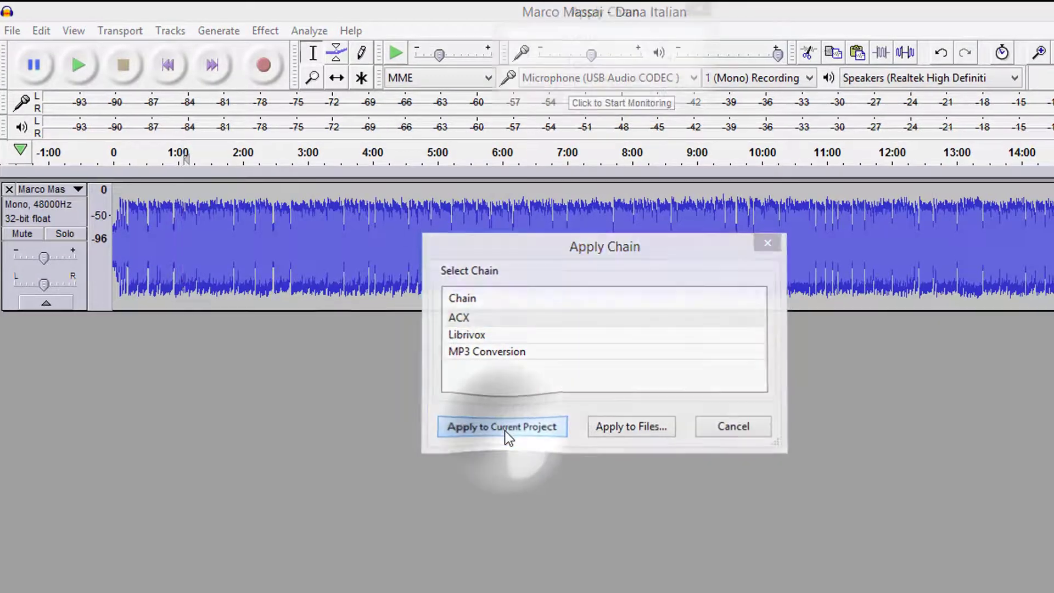
left_click(501, 426)
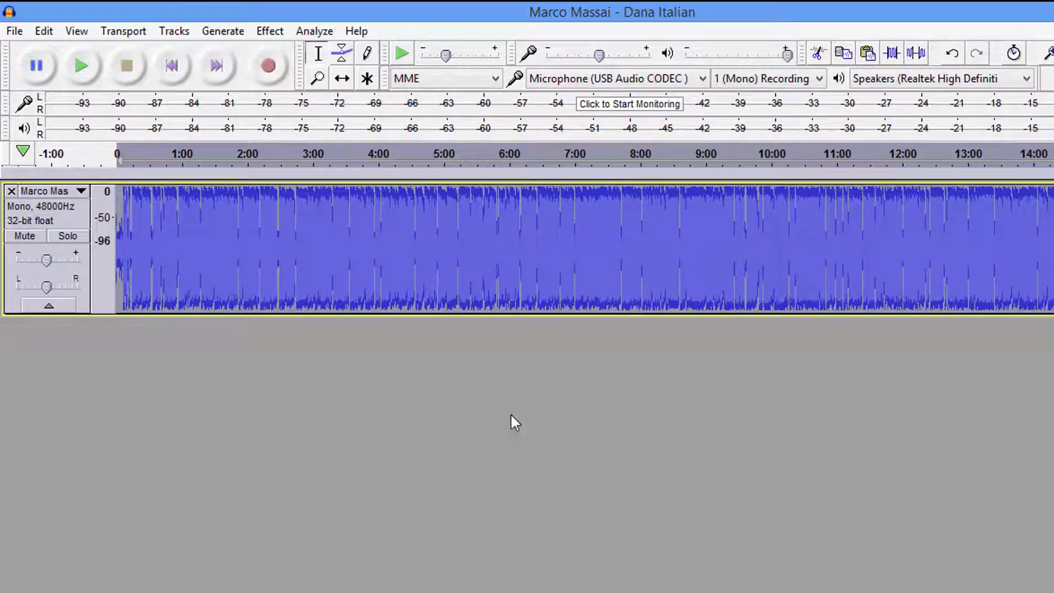
left_click(312, 30)
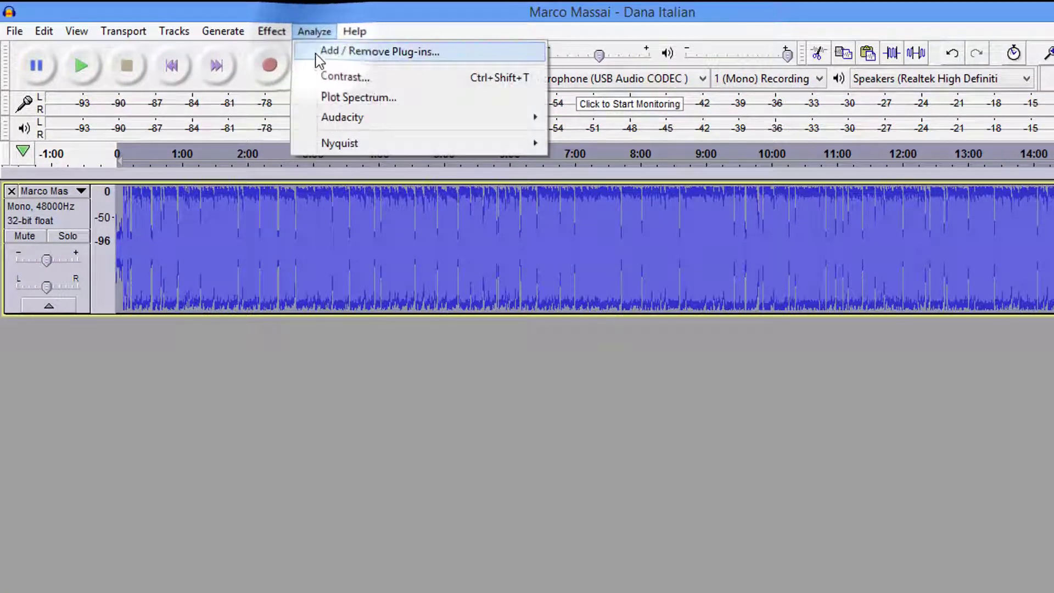
mouse_move(341, 142)
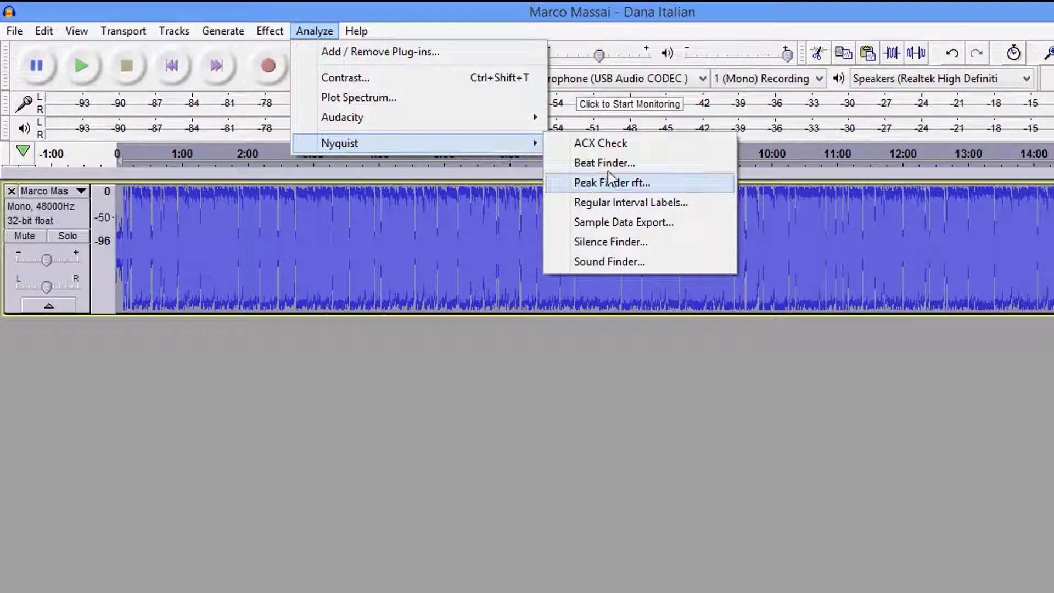
Run ACX Check on the processed recording, which now passes with RMS at -18.8 dB.
left_click(599, 143)
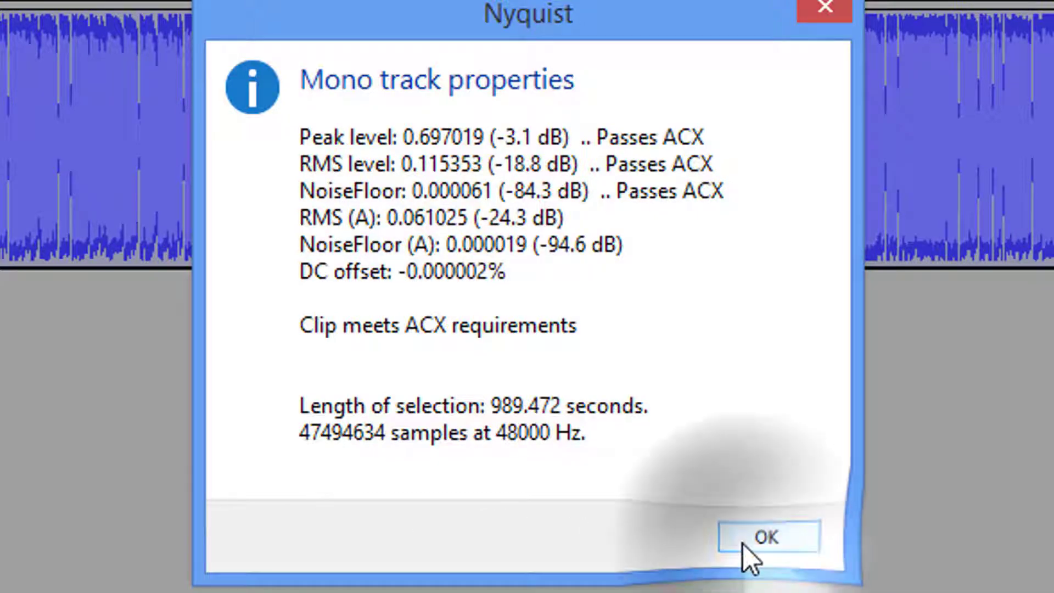
left_click(768, 537)
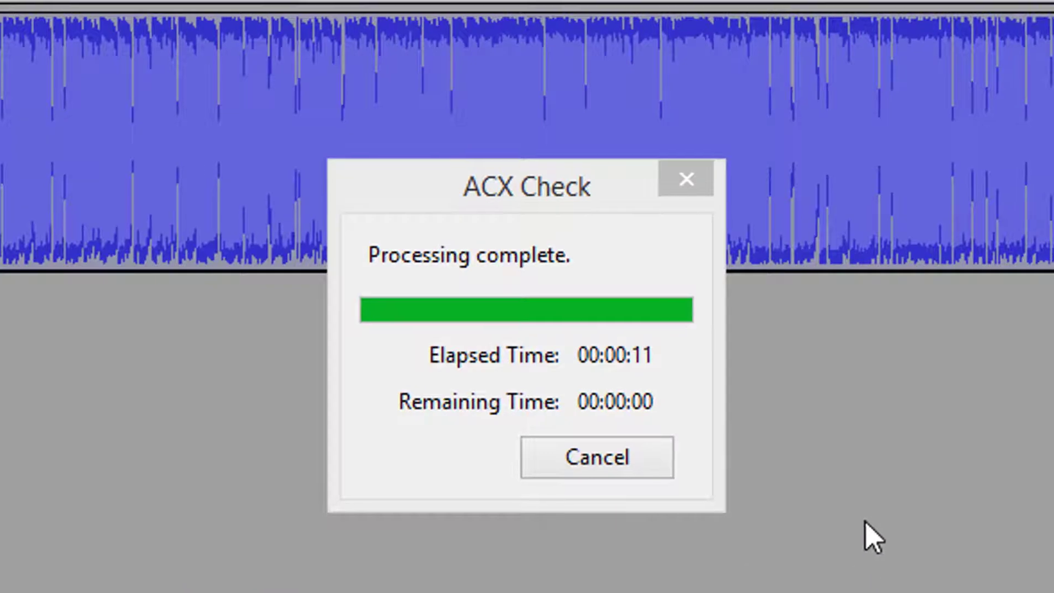
Close the completed ACX Check progress window, leaving the processed recording open.
left_click(685, 179)
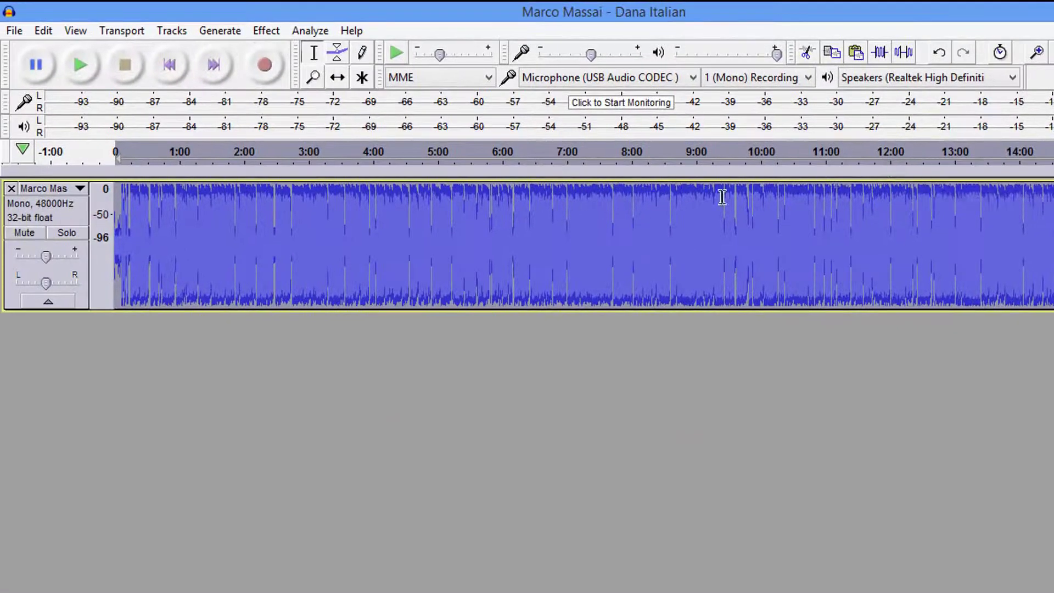
mouse_move(939, 52)
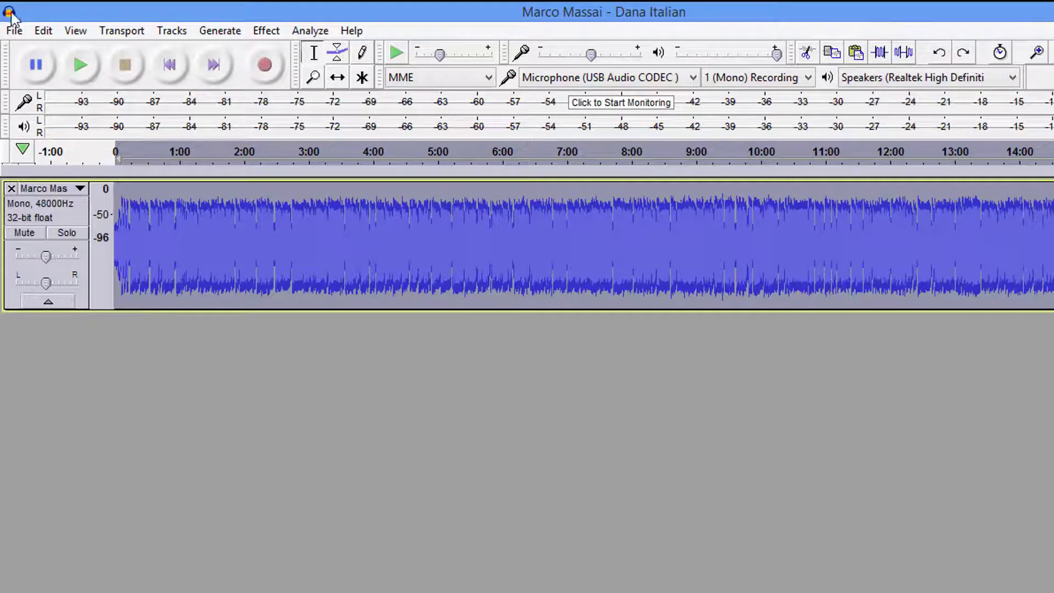
Apply the Librivox chain to the current project via File > Apply Chain.
left_click(13, 31)
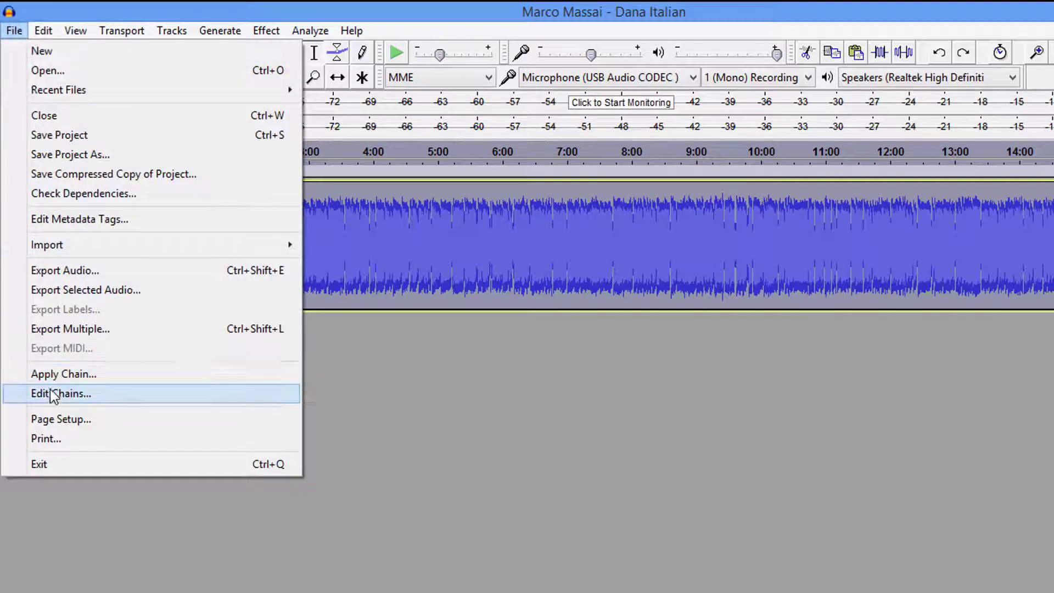
left_click(64, 373)
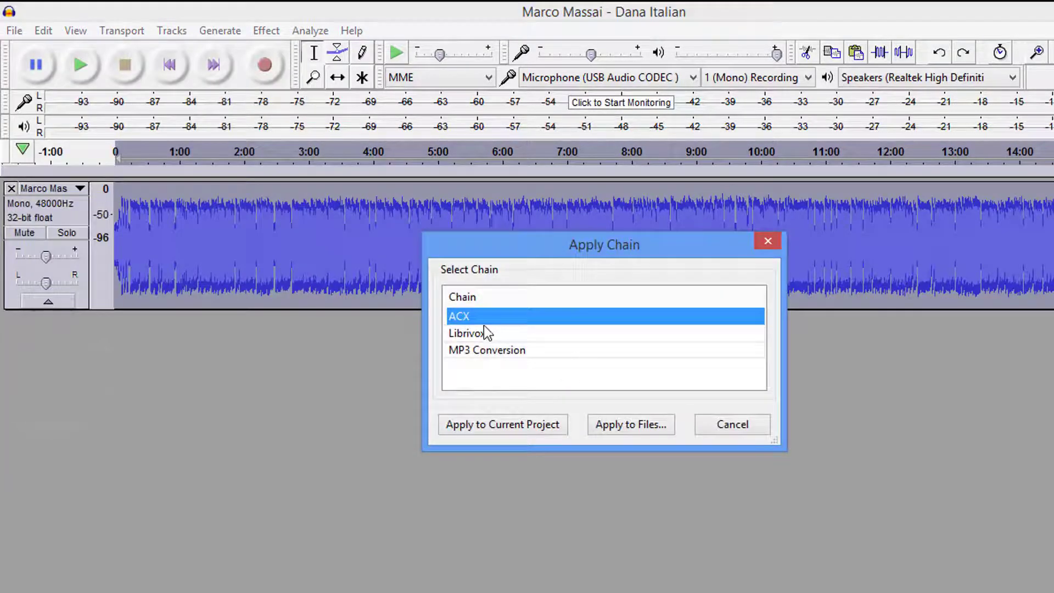
left_click(466, 332)
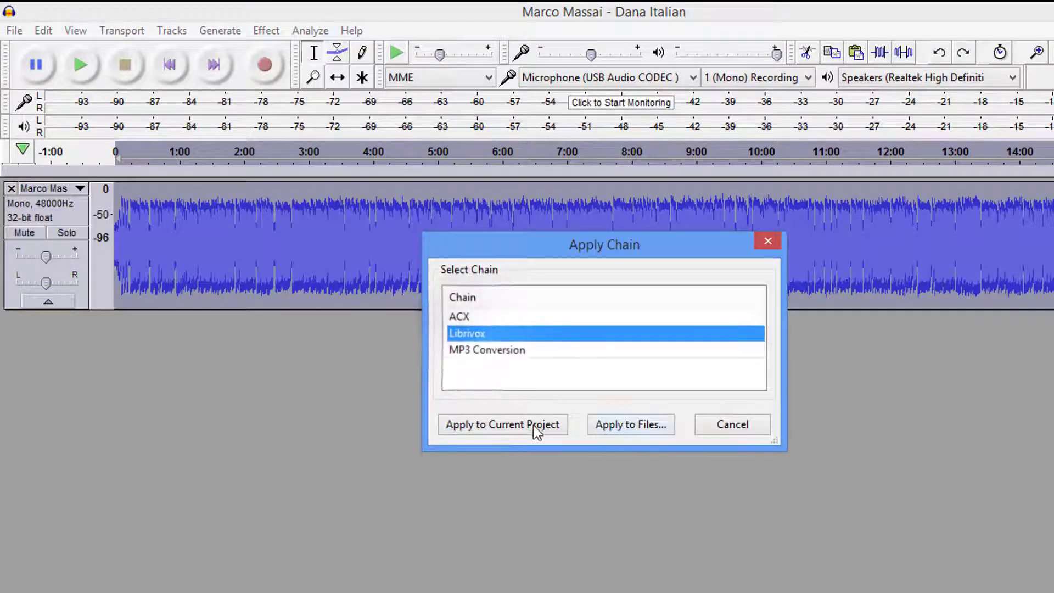
left_click(502, 424)
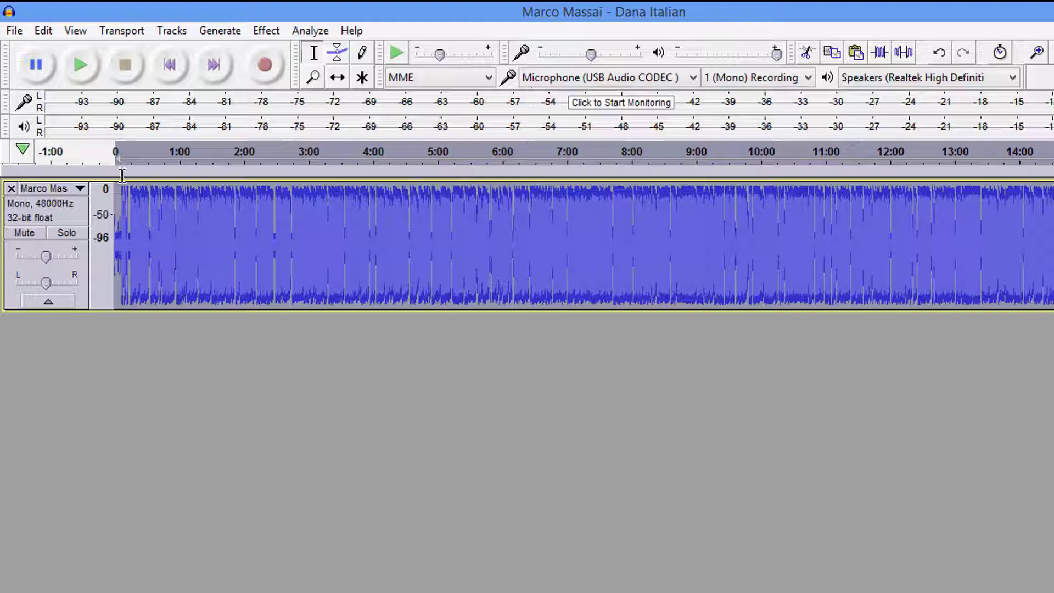
Bring up the Edit Chains window listing the Librivox chain's commands.
left_click(13, 30)
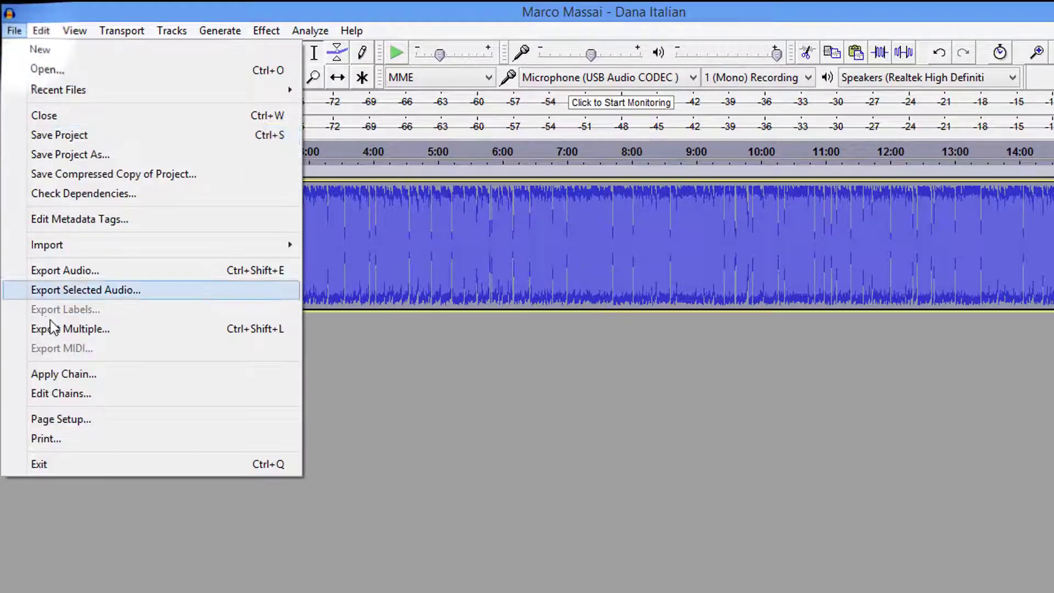
left_click(60, 393)
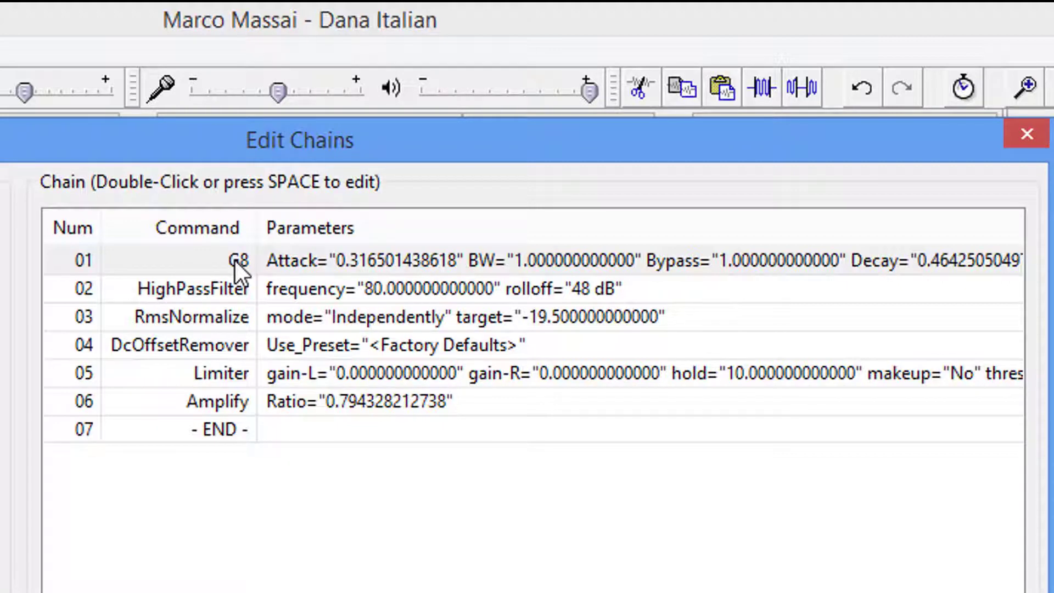
mouse_move(222, 296)
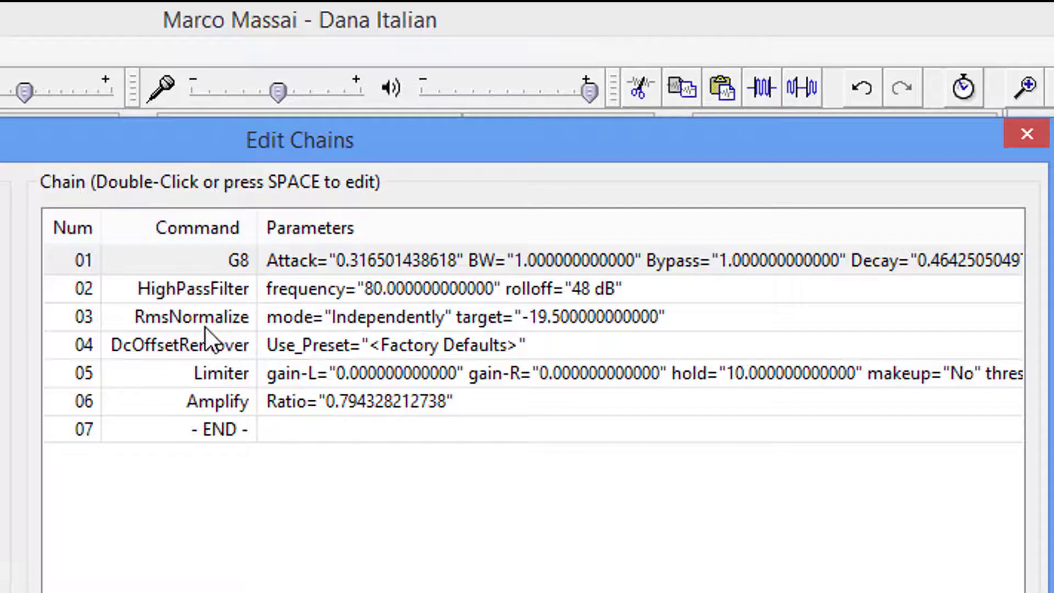
mouse_move(538, 343)
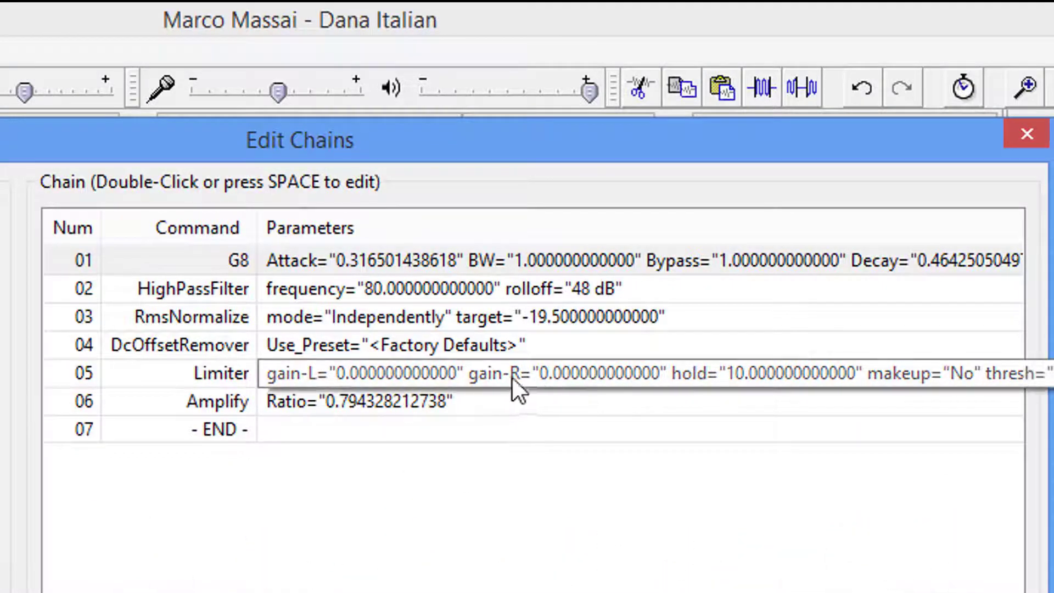
double_click(222, 373)
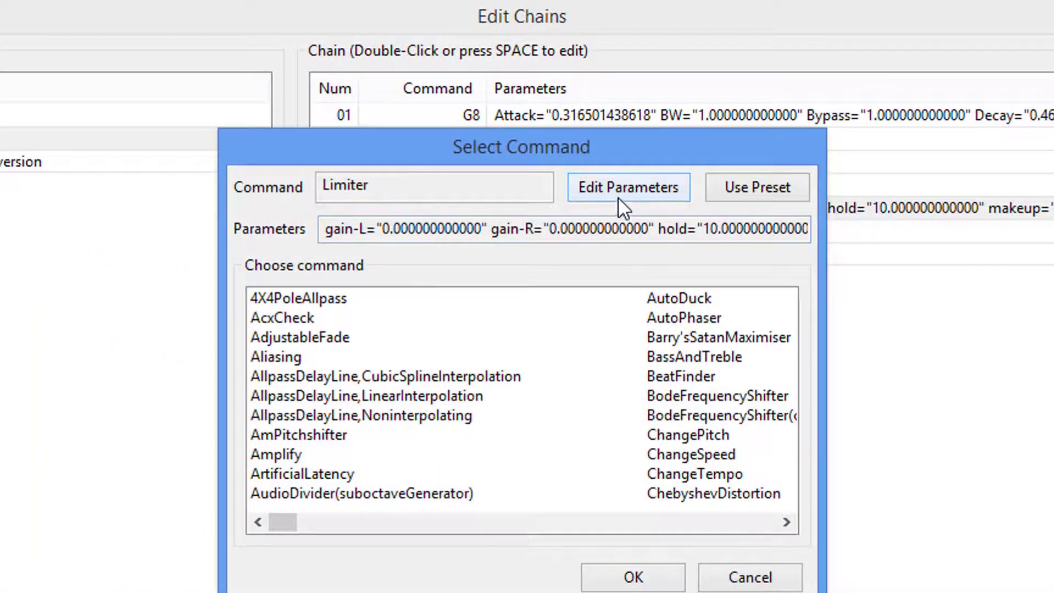
left_click(627, 187)
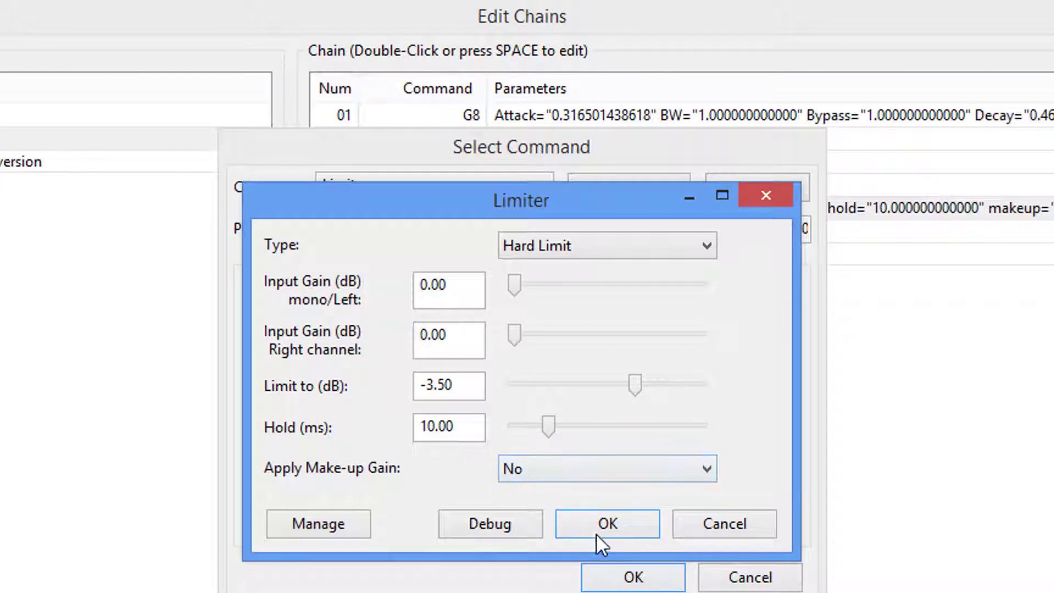
left_click(606, 524)
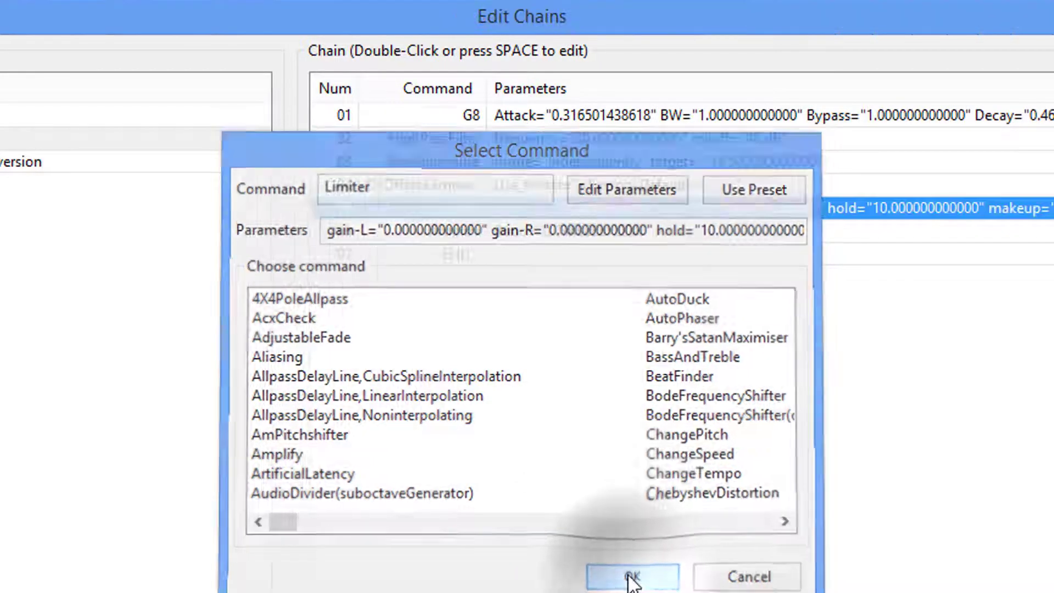
left_click(630, 576)
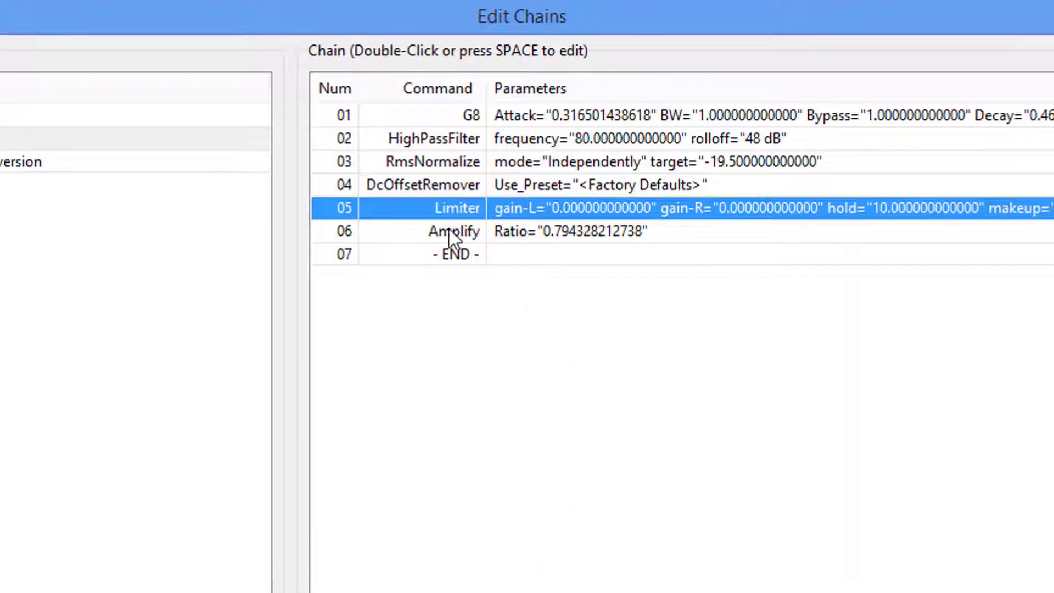
left_click(453, 230)
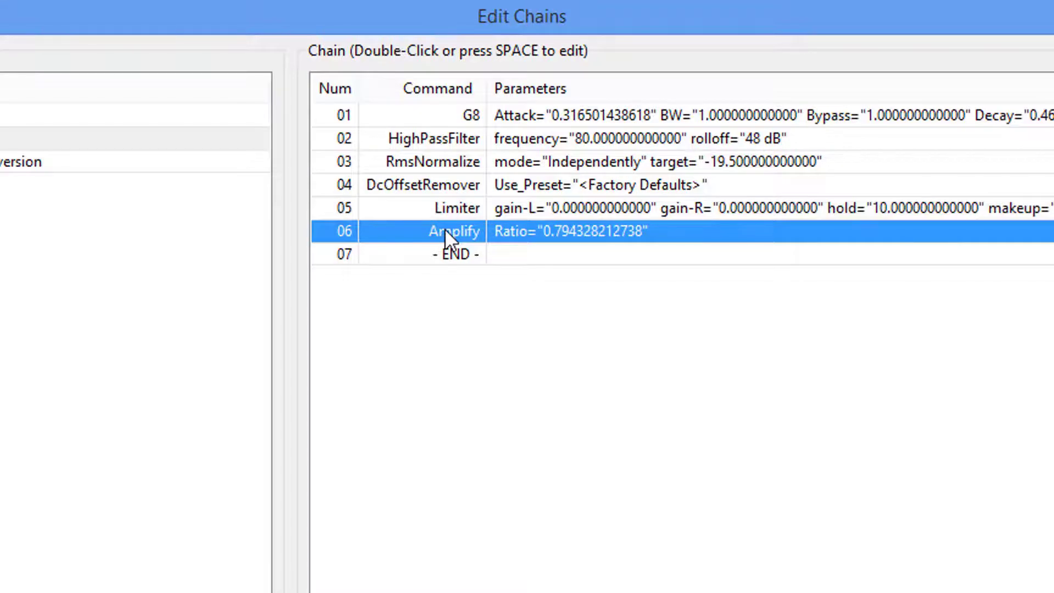
Set the Librivox chain's Amplify step to -2.0 dB with Allow clipping checked, and save the chain.
double_click(453, 230)
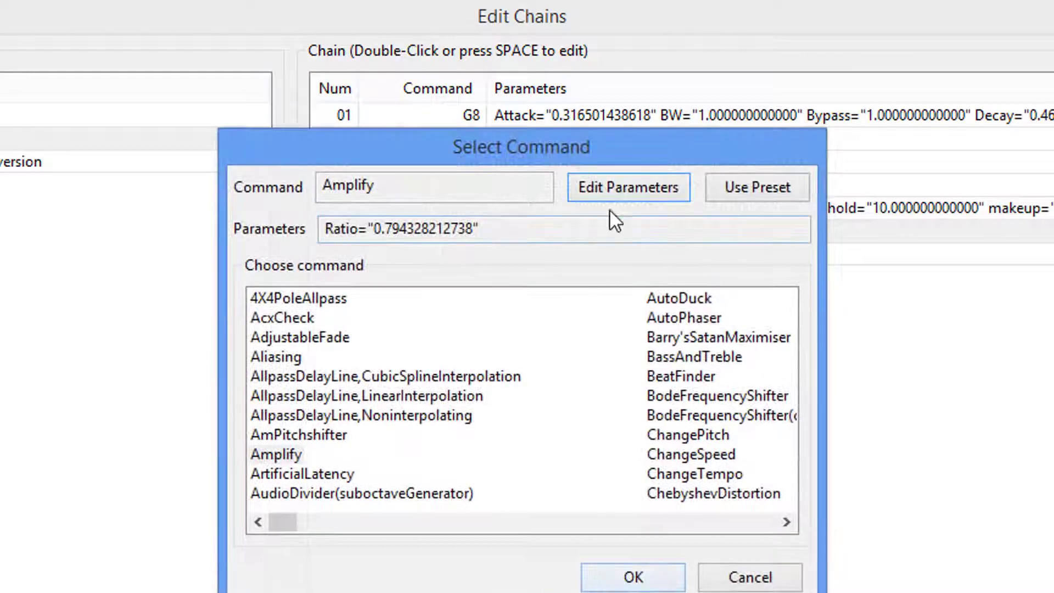
left_click(628, 187)
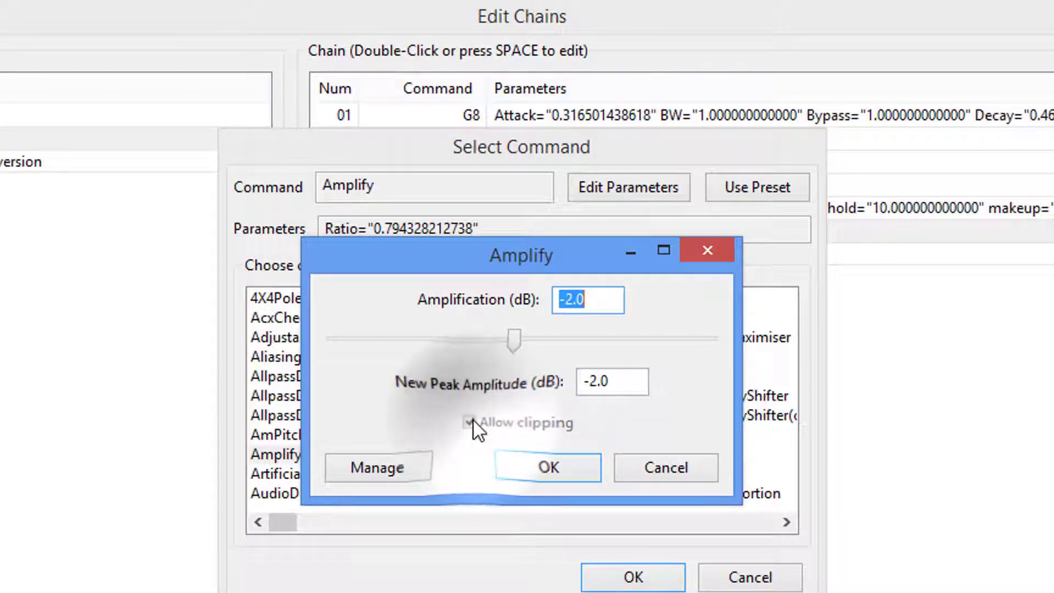
left_click(470, 422)
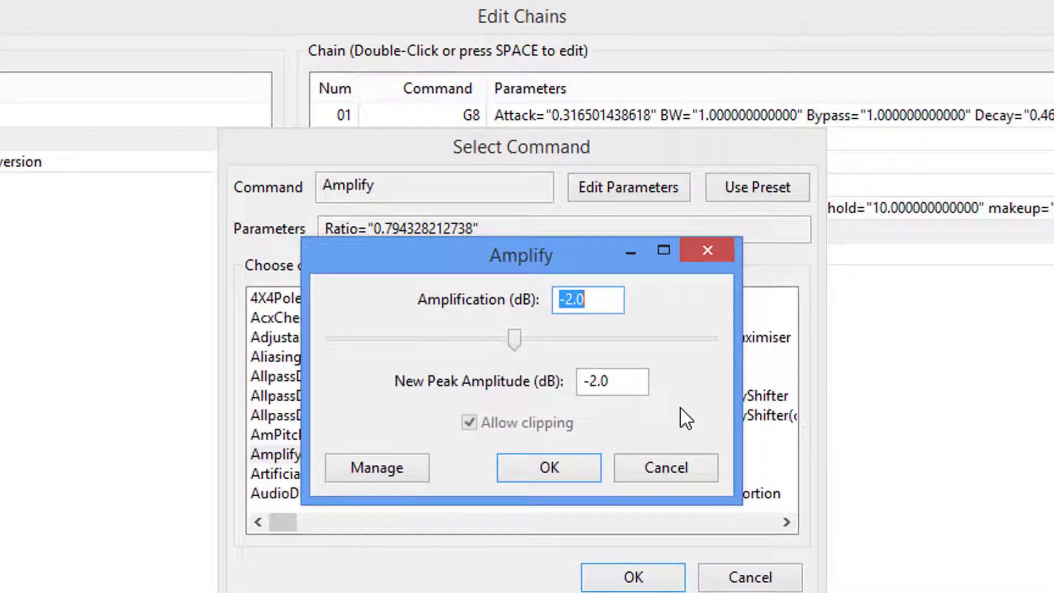
left_click(546, 467)
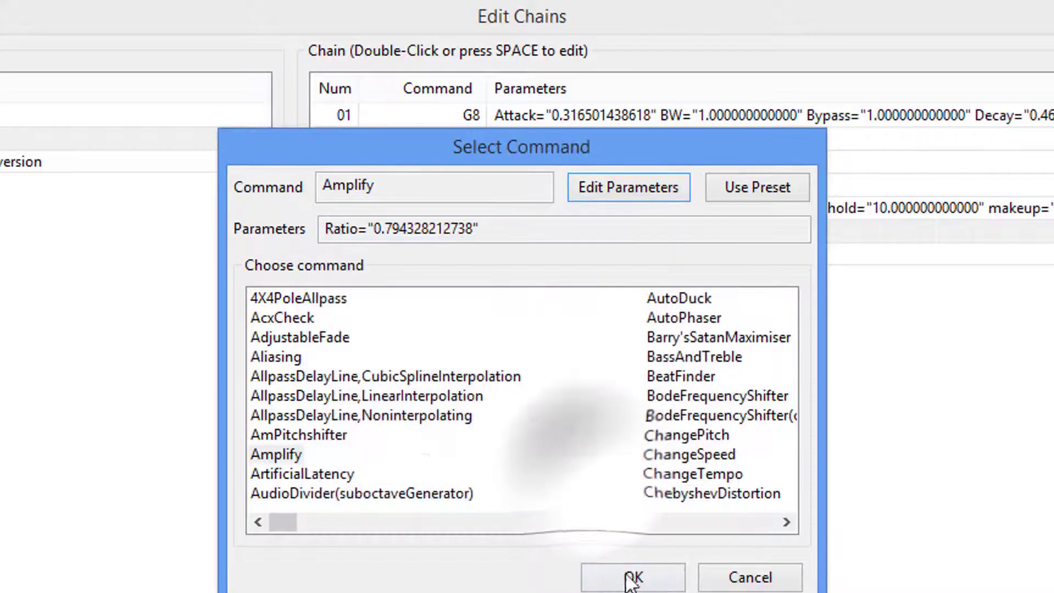
left_click(632, 576)
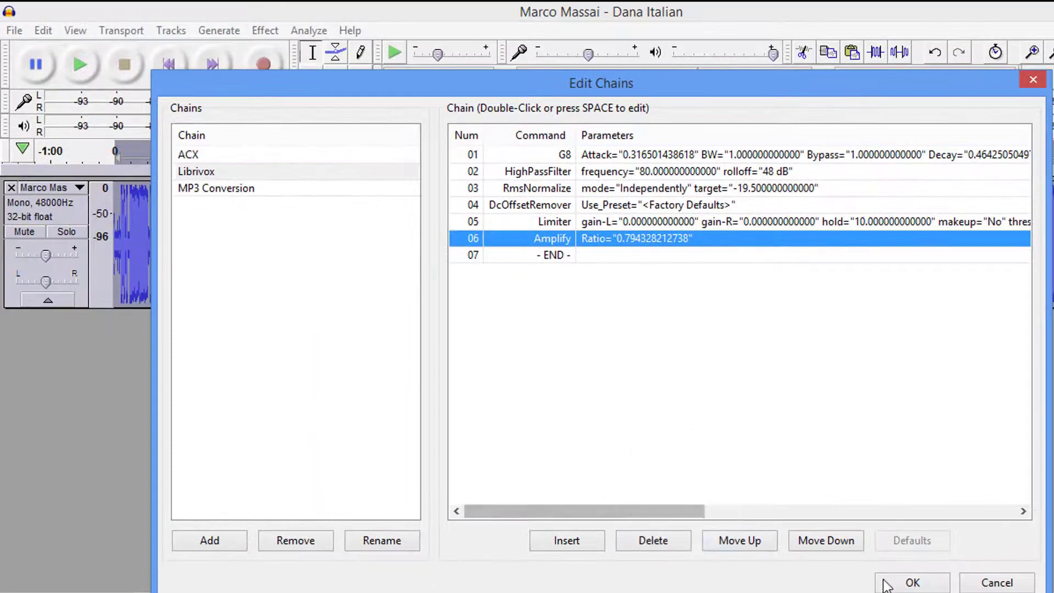
left_click(911, 582)
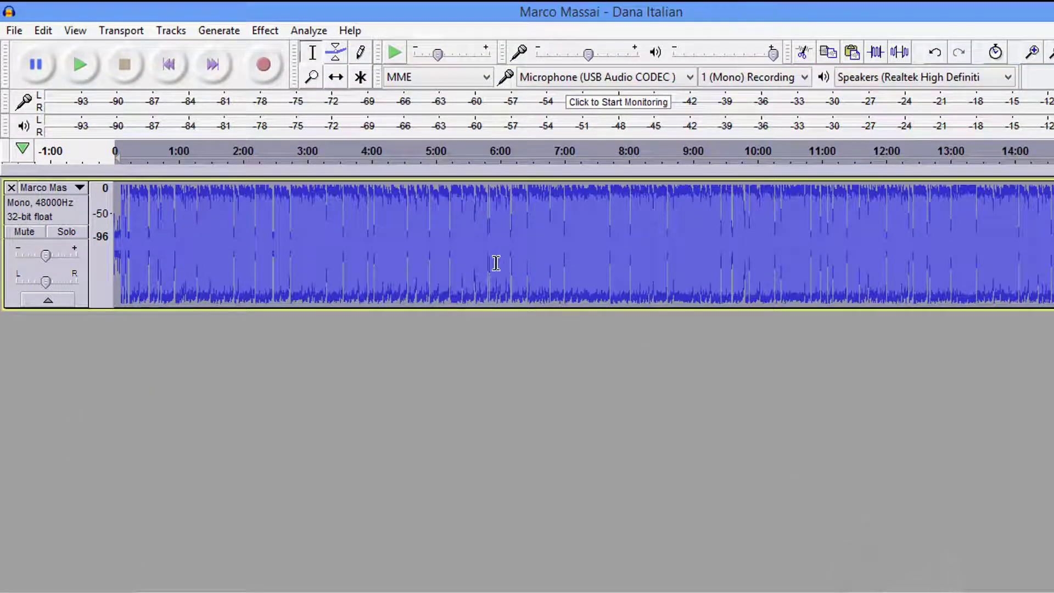
Export the recording as an MP3 file at constant 128 kbps.
left_click(13, 31)
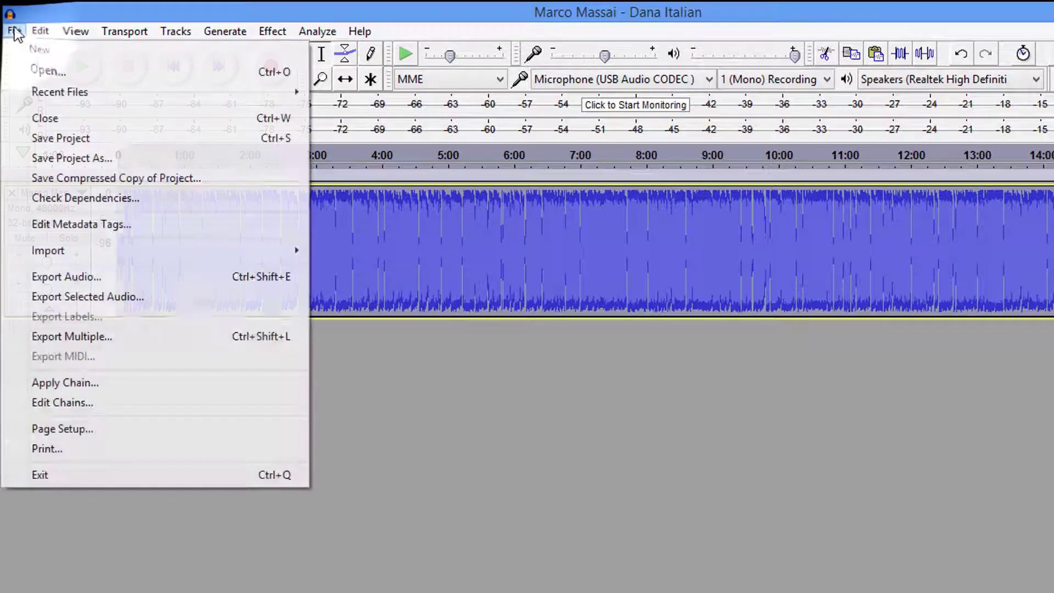
left_click(66, 276)
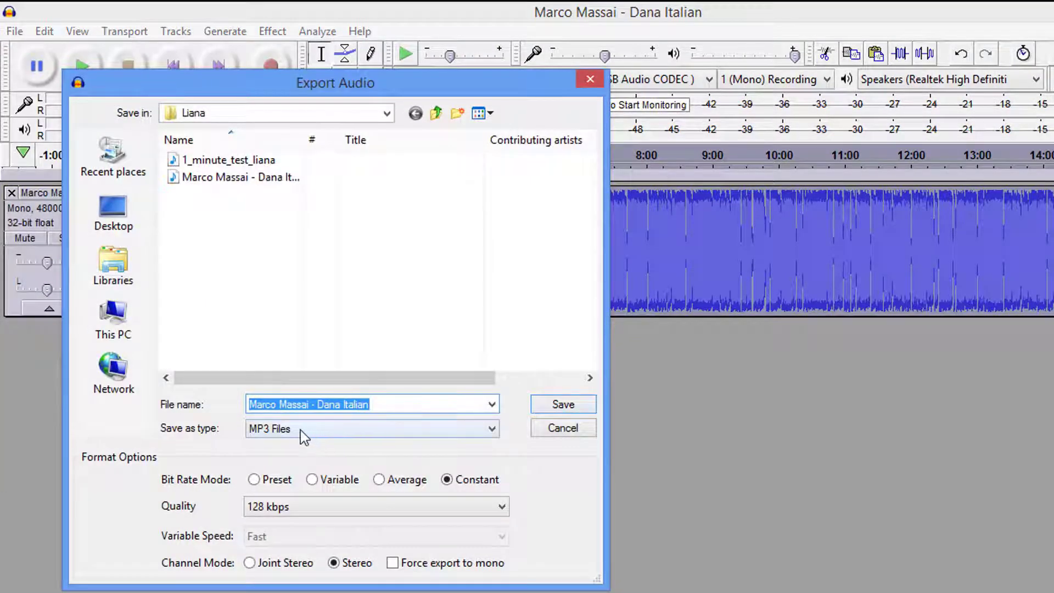
mouse_move(460, 485)
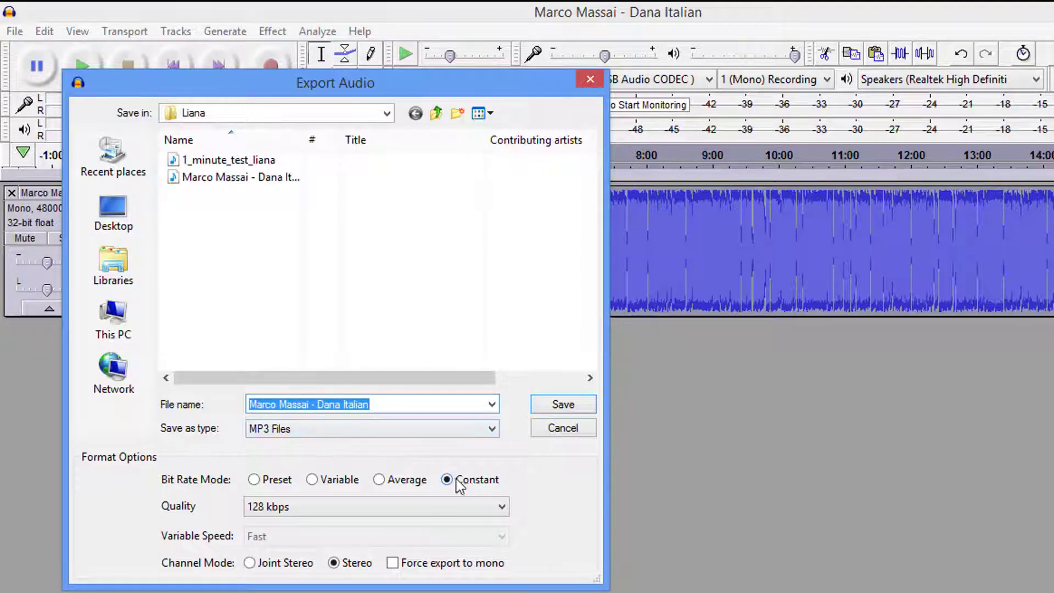
mouse_move(319, 497)
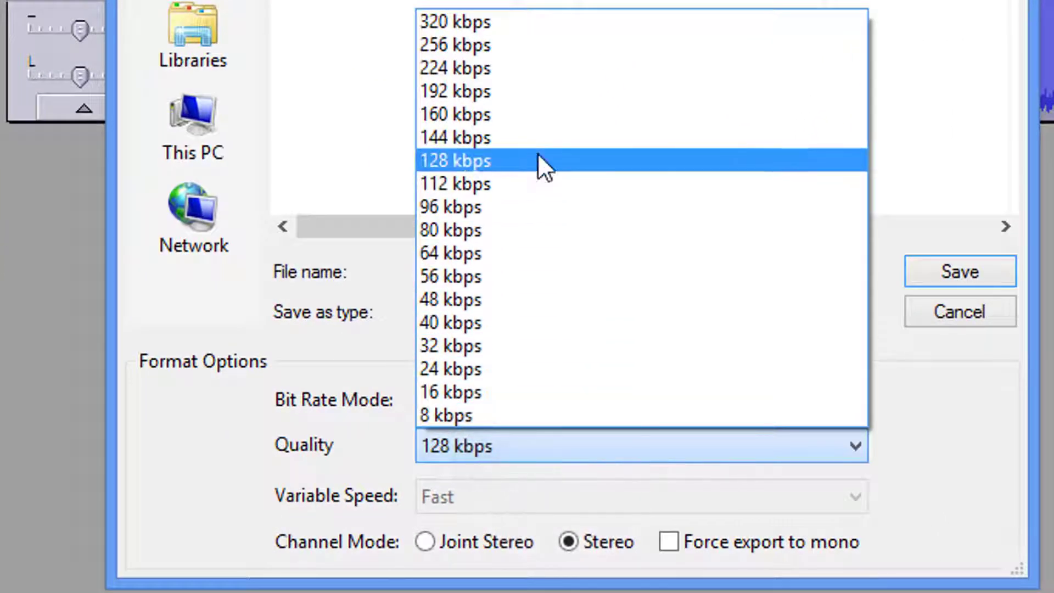
mouse_move(541, 91)
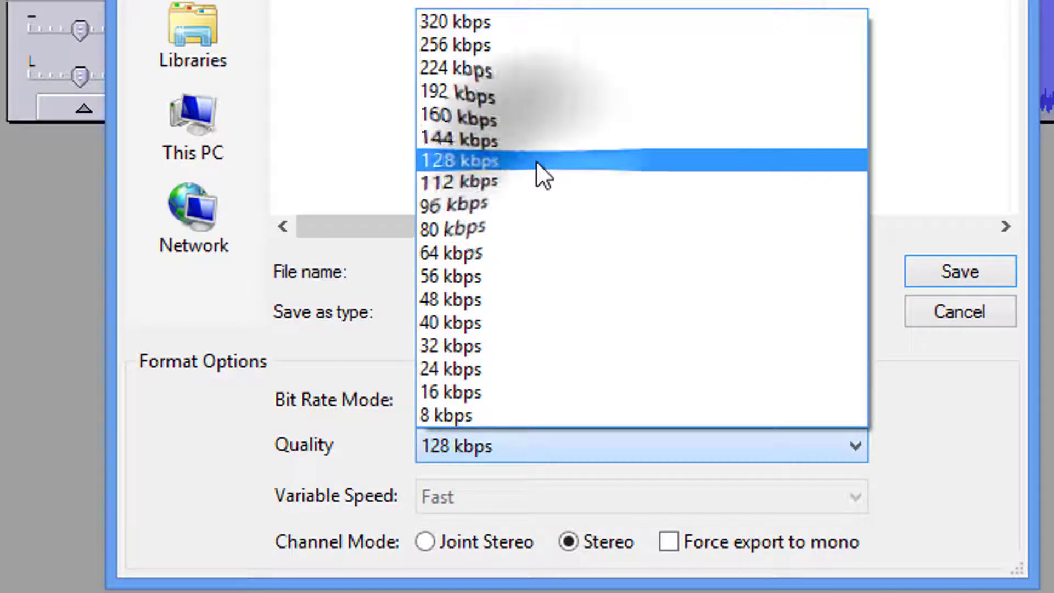
left_click(459, 160)
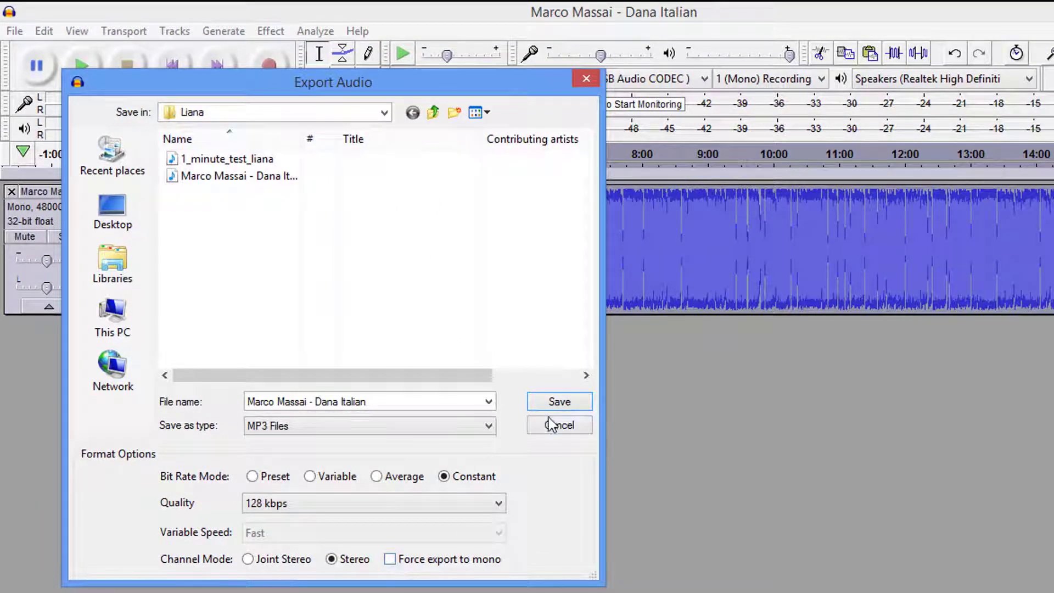
left_click(559, 401)
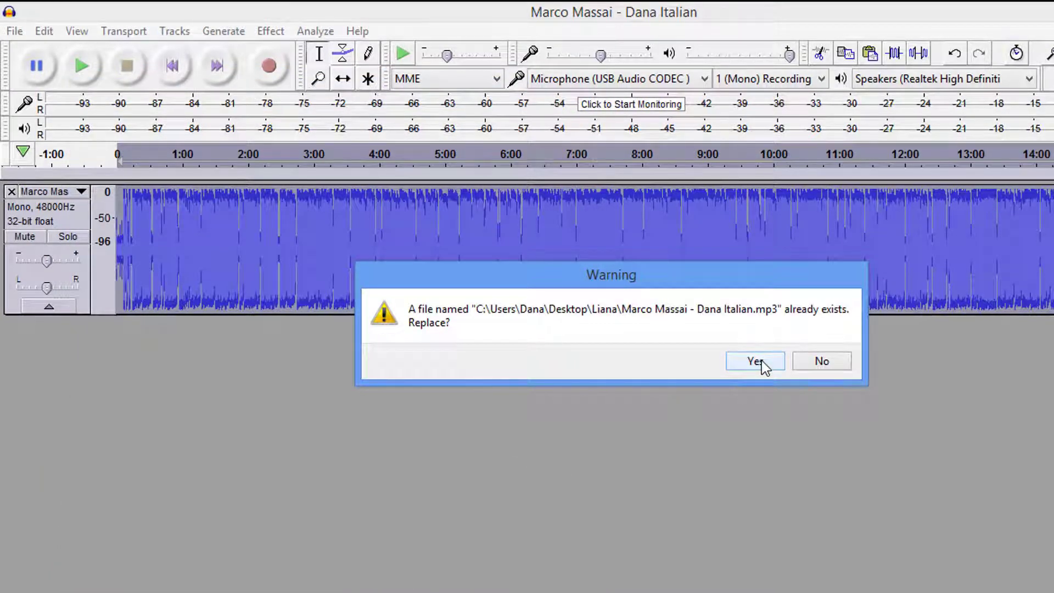
Confirm replacing the existing MP3 file.
left_click(754, 362)
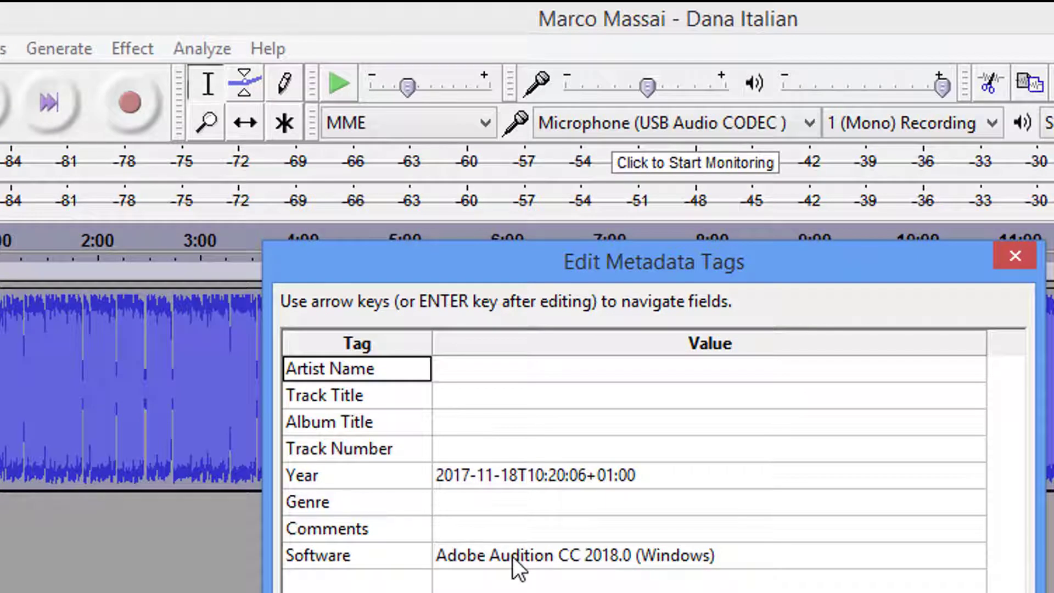
mouse_move(632, 487)
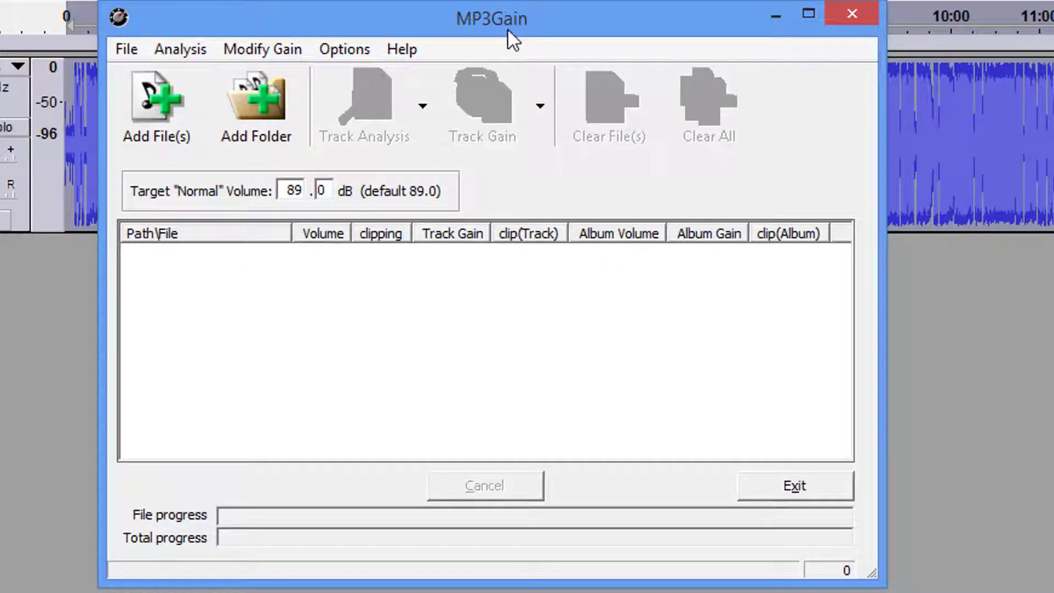
mouse_move(298, 92)
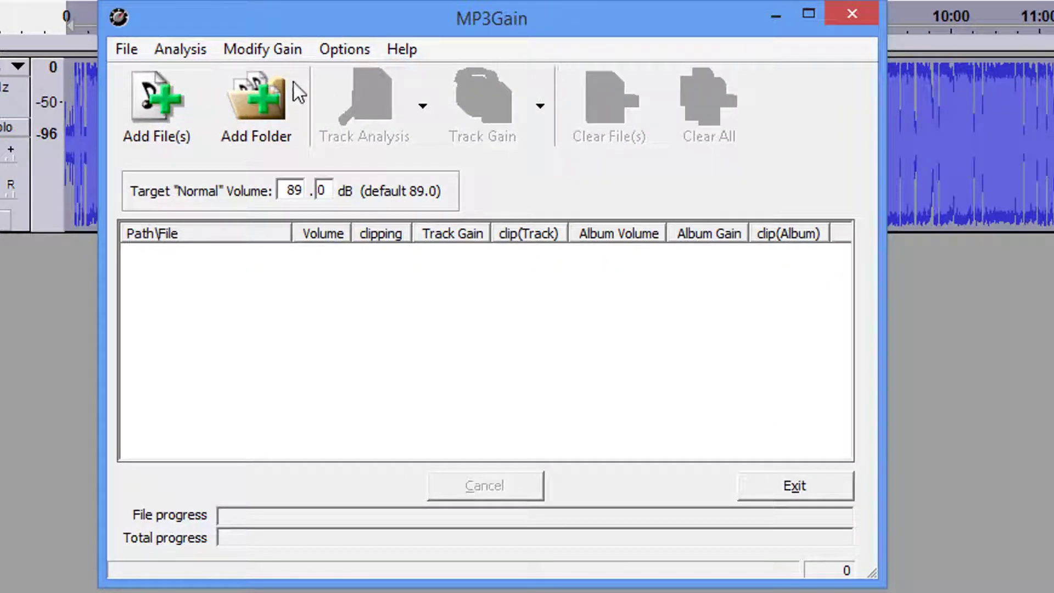
Load the exported MP3 into MP3Gain and run Track Analysis on it.
left_click(156, 107)
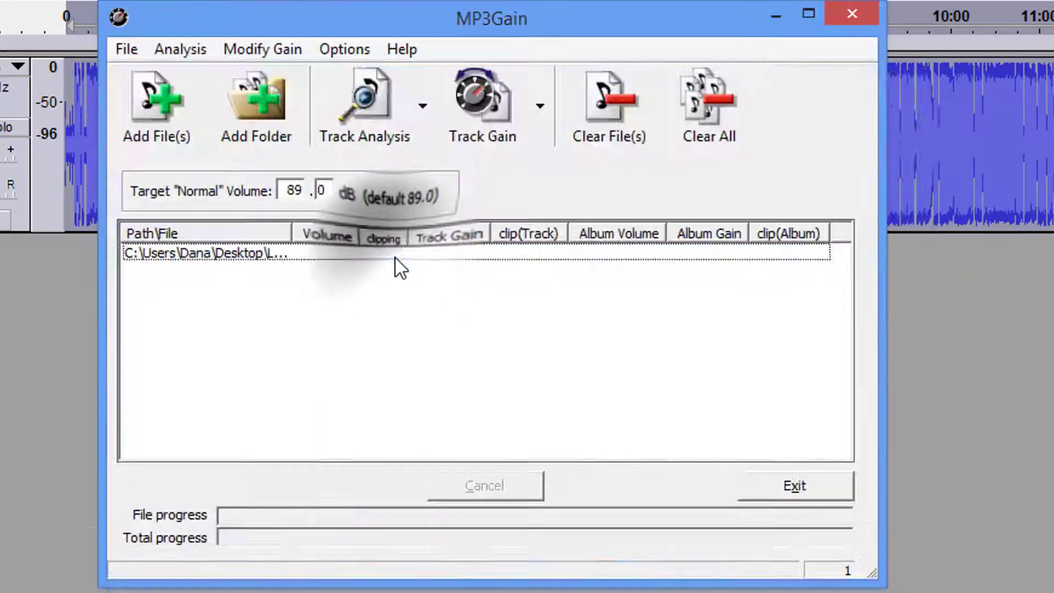
mouse_move(381, 114)
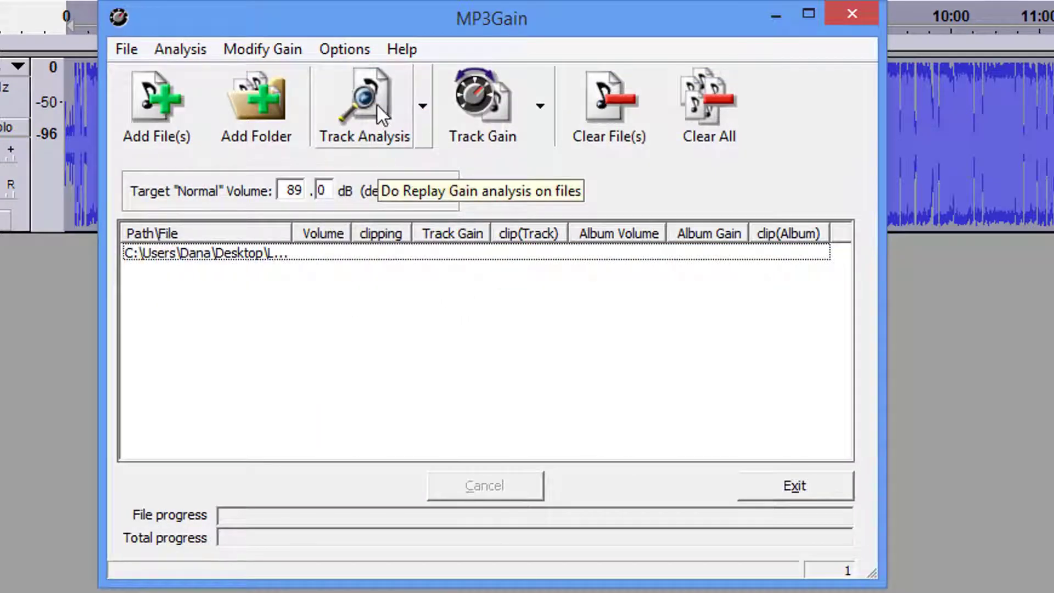
left_click(363, 104)
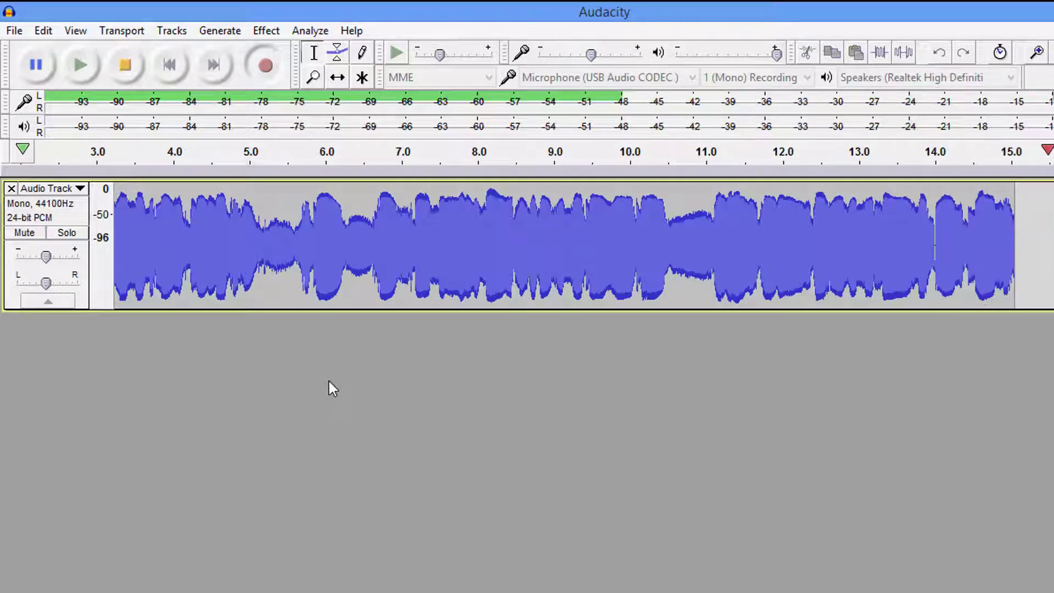
Scroll along the test recording's mono track while it plays.
scroll("right", 3)
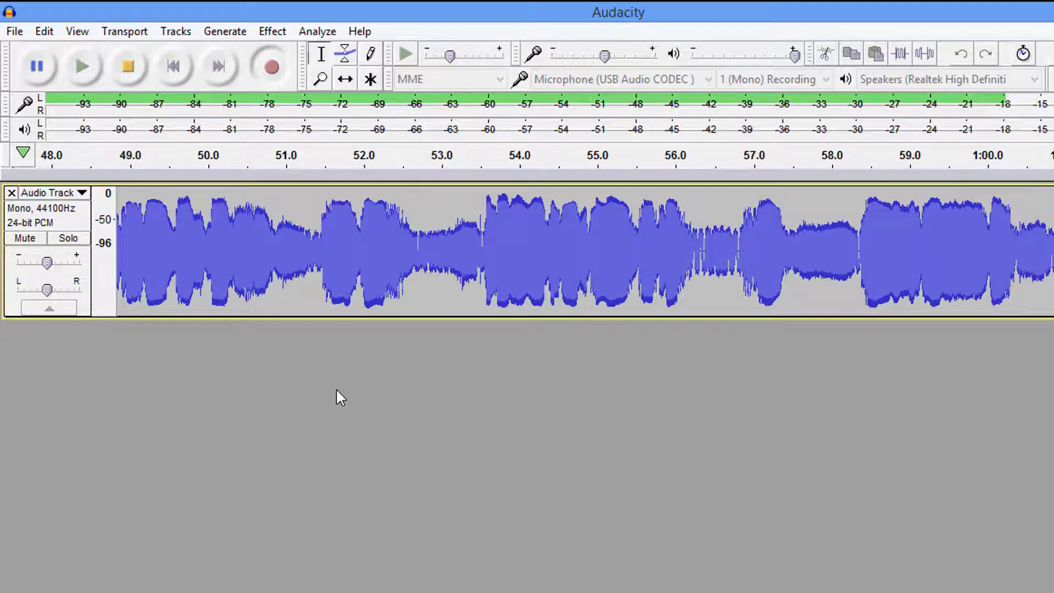
scroll("right", 3)
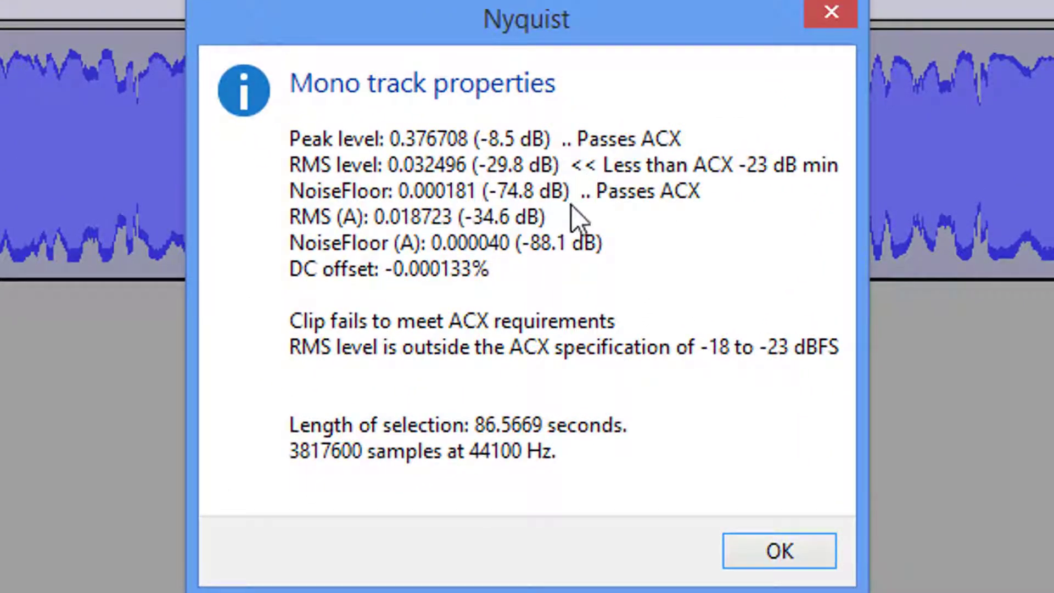
mouse_move(643, 217)
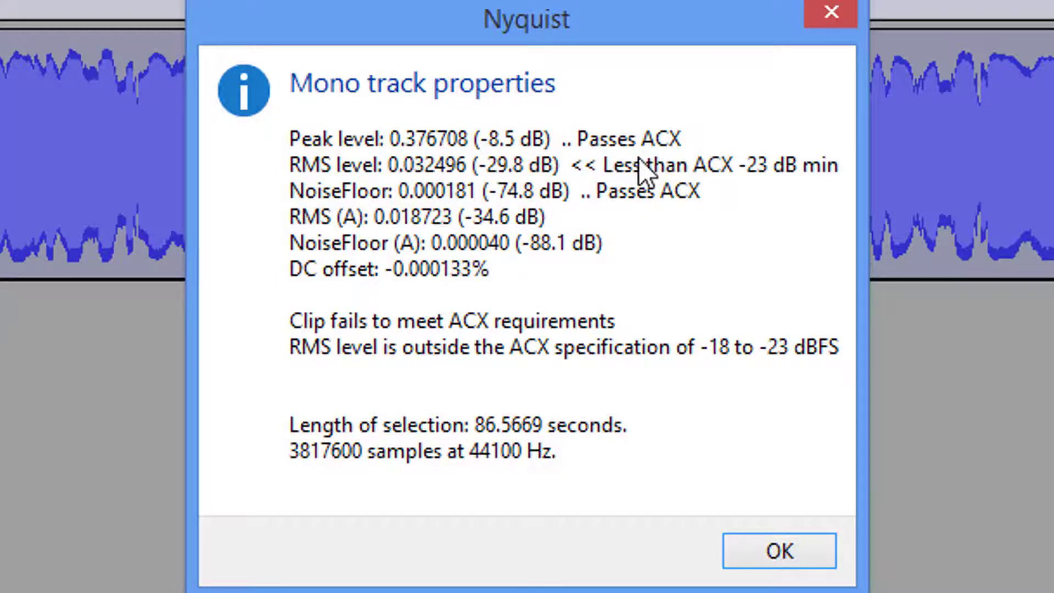
mouse_move(534, 184)
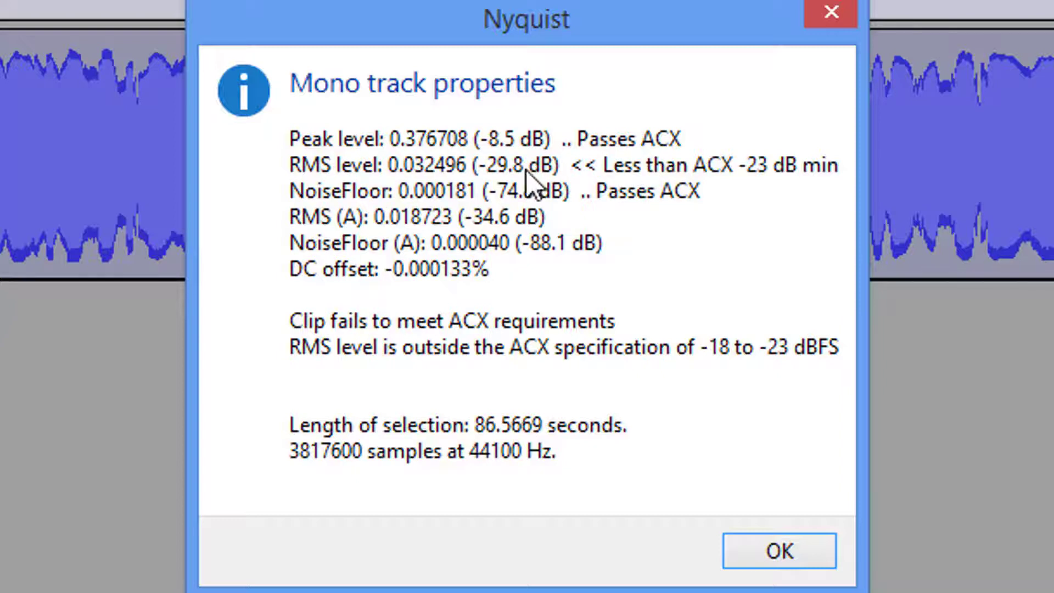
mouse_move(766, 187)
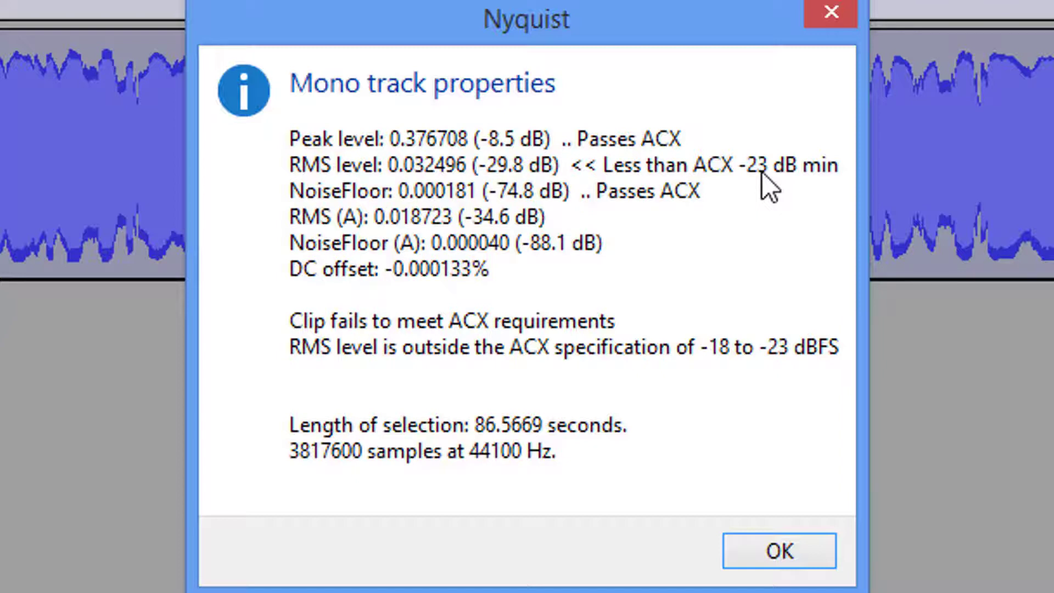
mouse_move(525, 181)
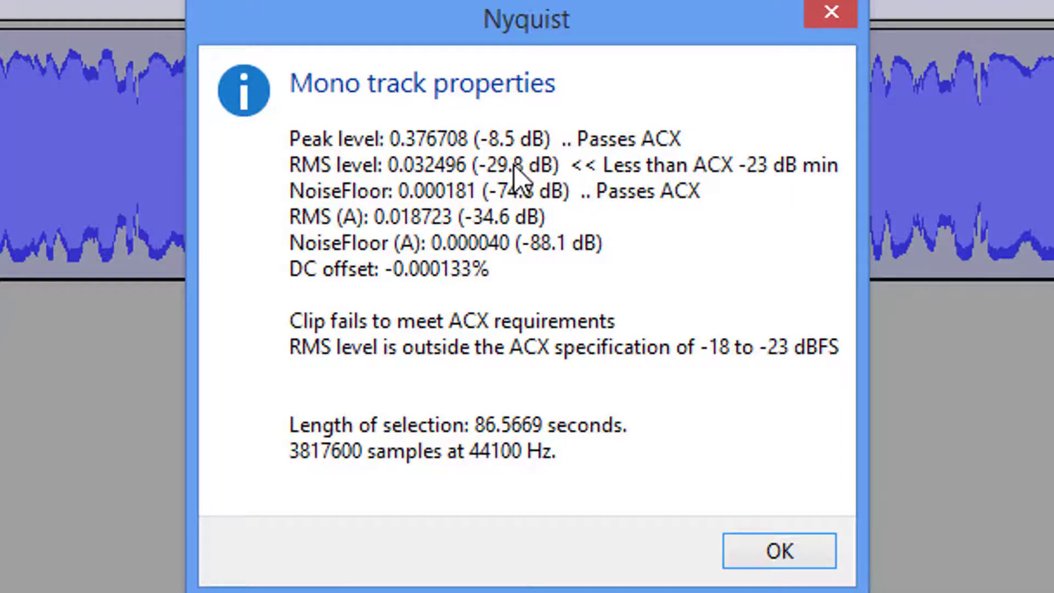
mouse_move(528, 177)
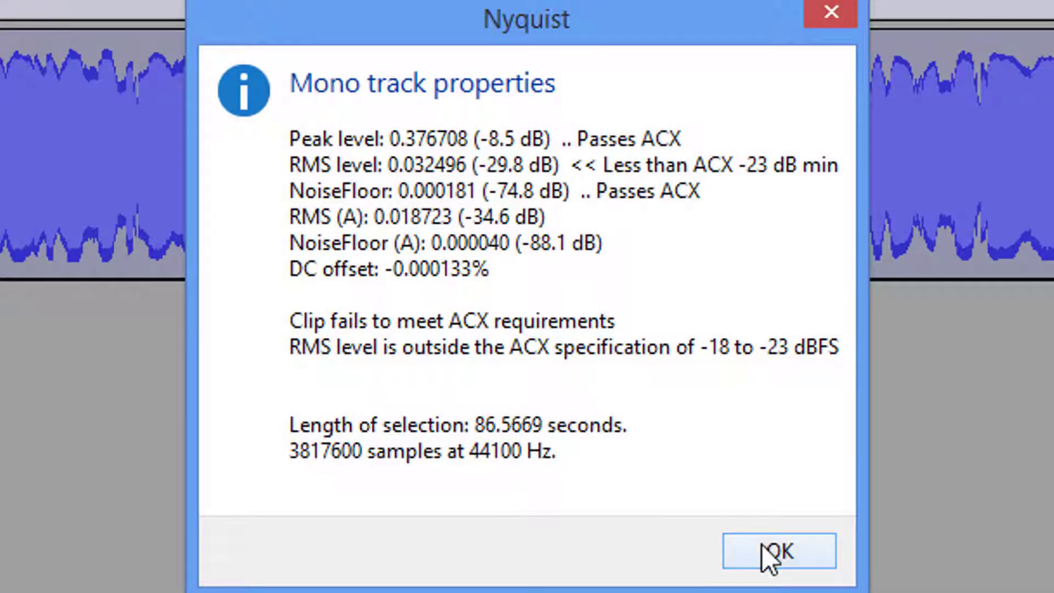
Dismiss the ACX check report showing RMS -29.8 dB fails.
left_click(778, 551)
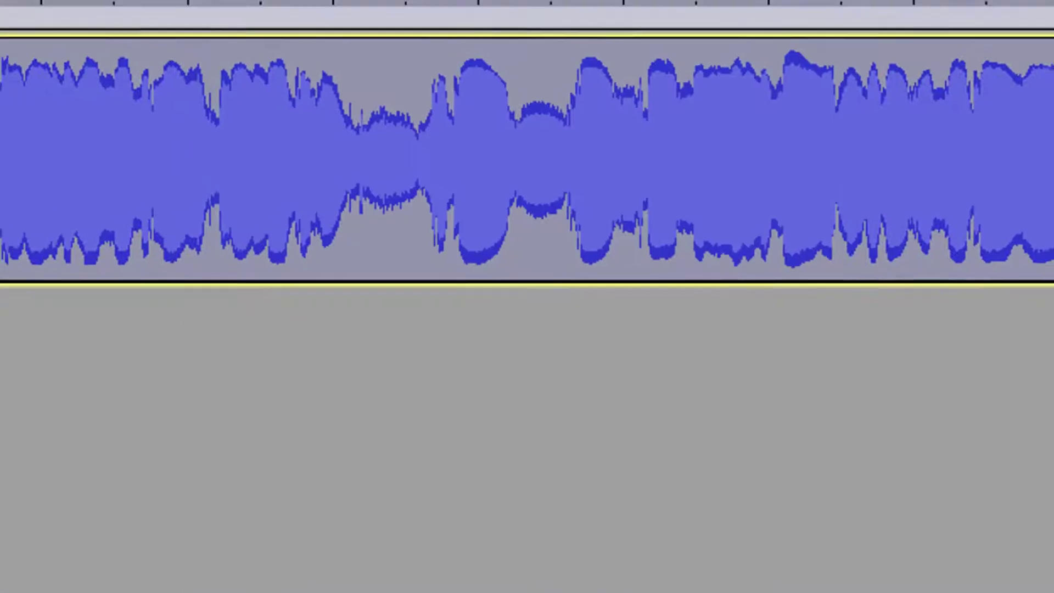
Apply the ACX chain to the current project, making the waveform louder.
left_click(13, 31)
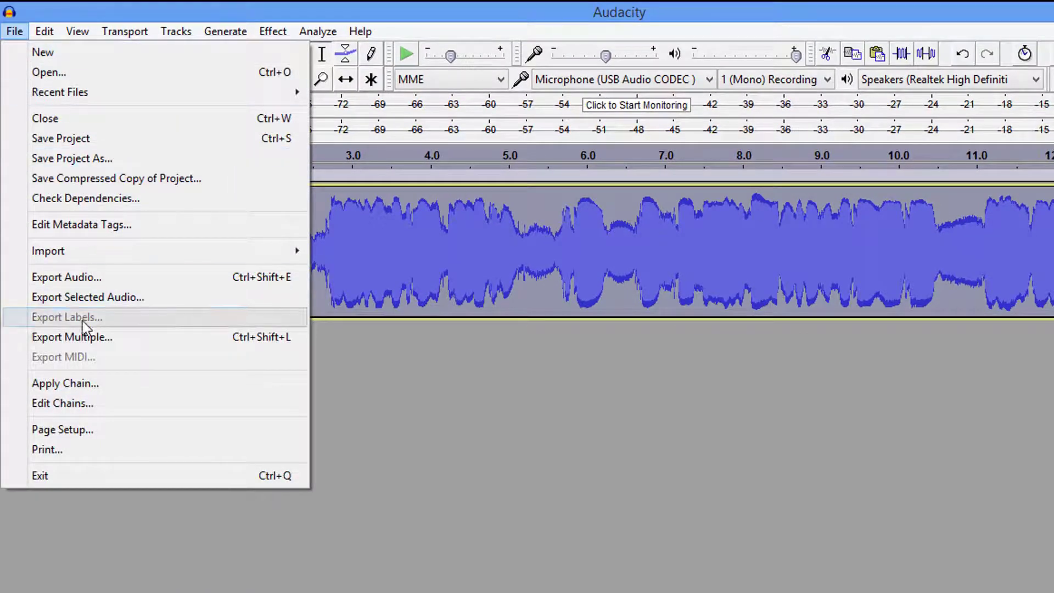
left_click(65, 382)
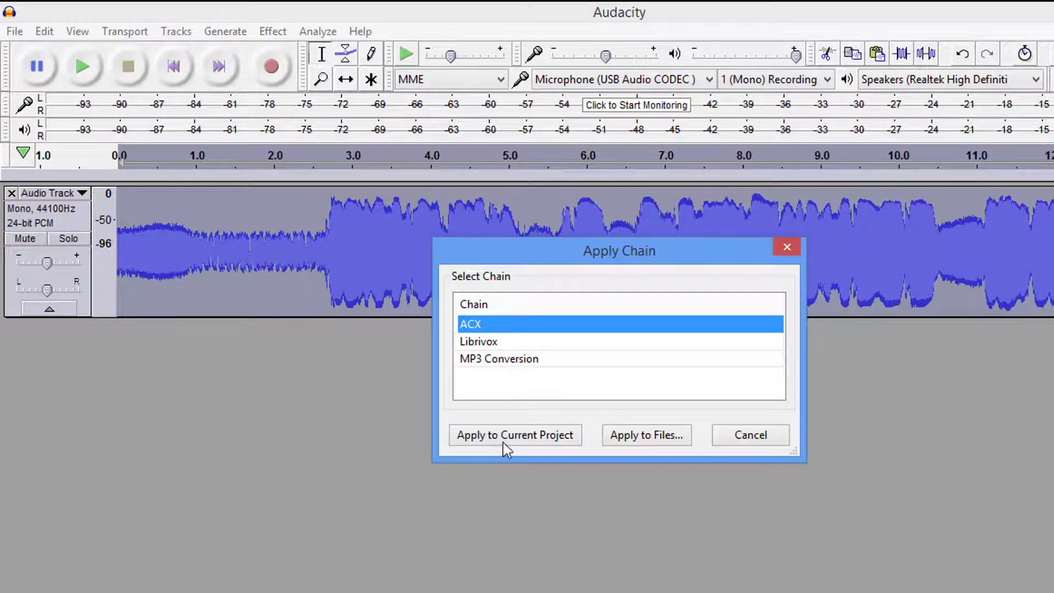
left_click(514, 435)
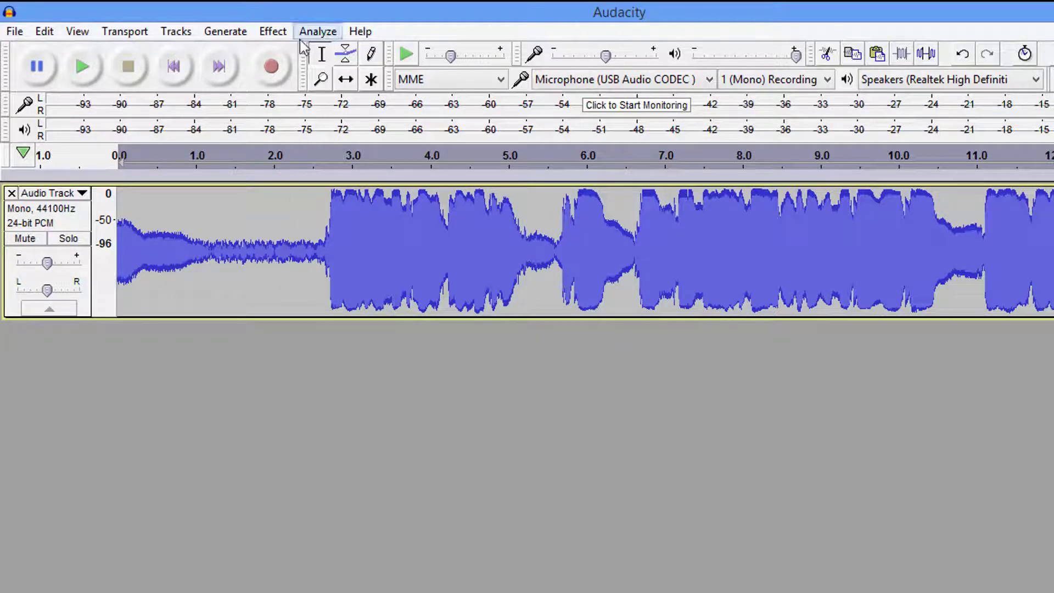
left_click(317, 31)
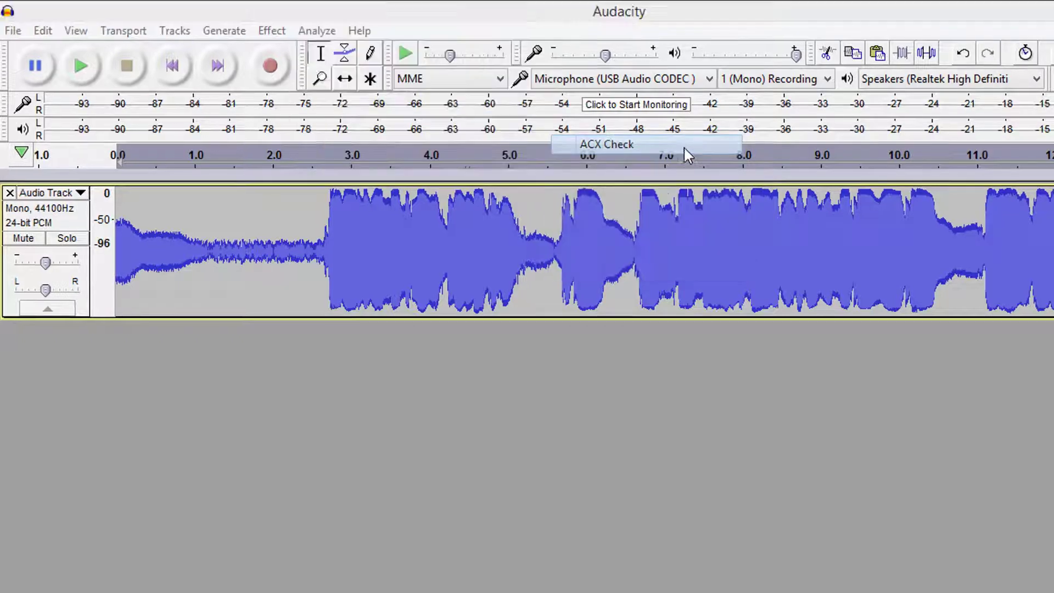
left_click(604, 143)
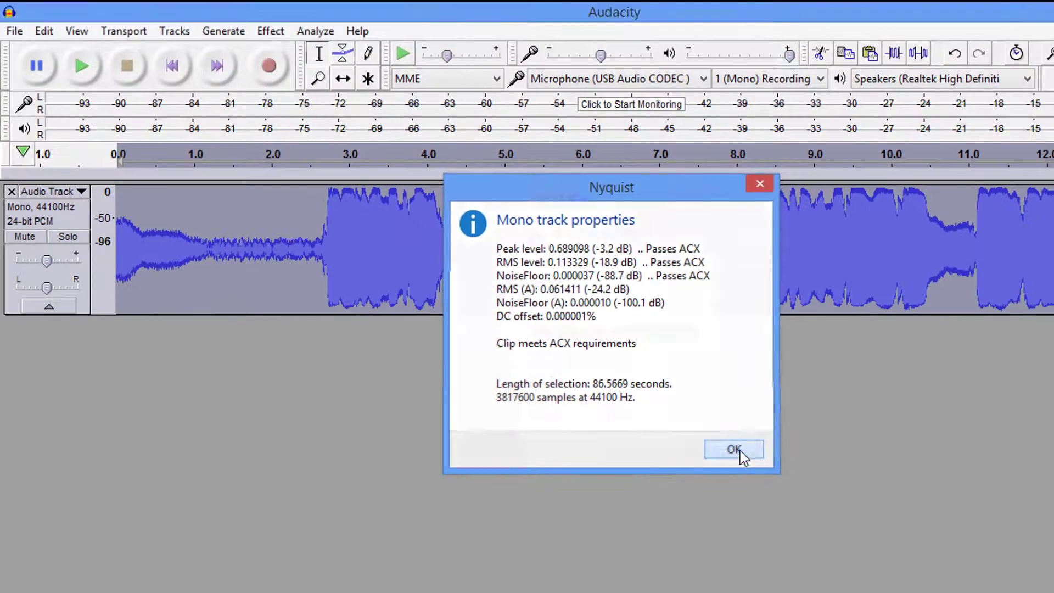
left_click(732, 449)
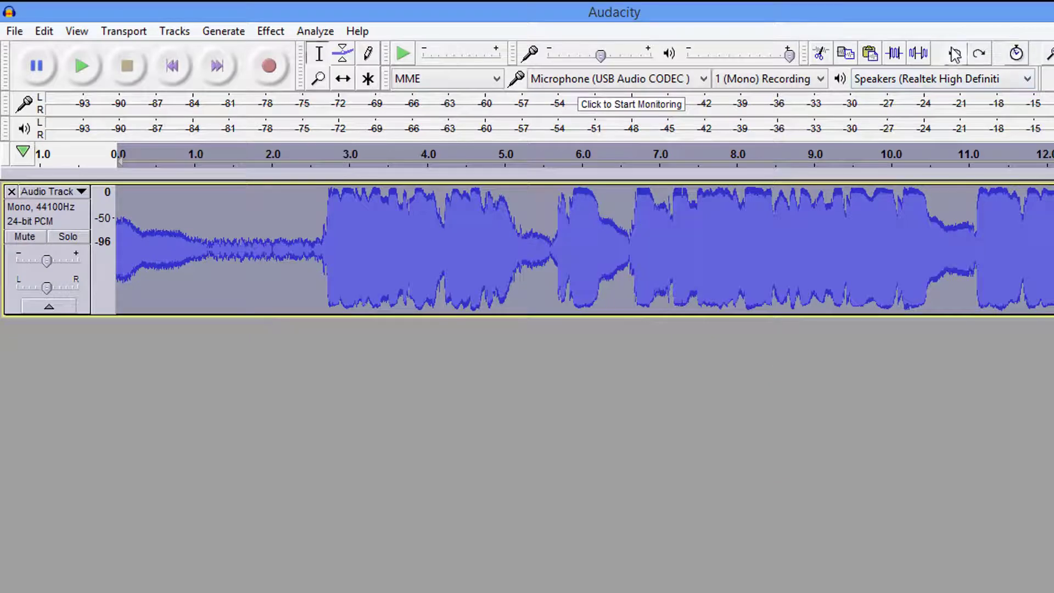
Undo the chain processing and move the ACX chain's DC offset removal step later in the order.
left_click(978, 54)
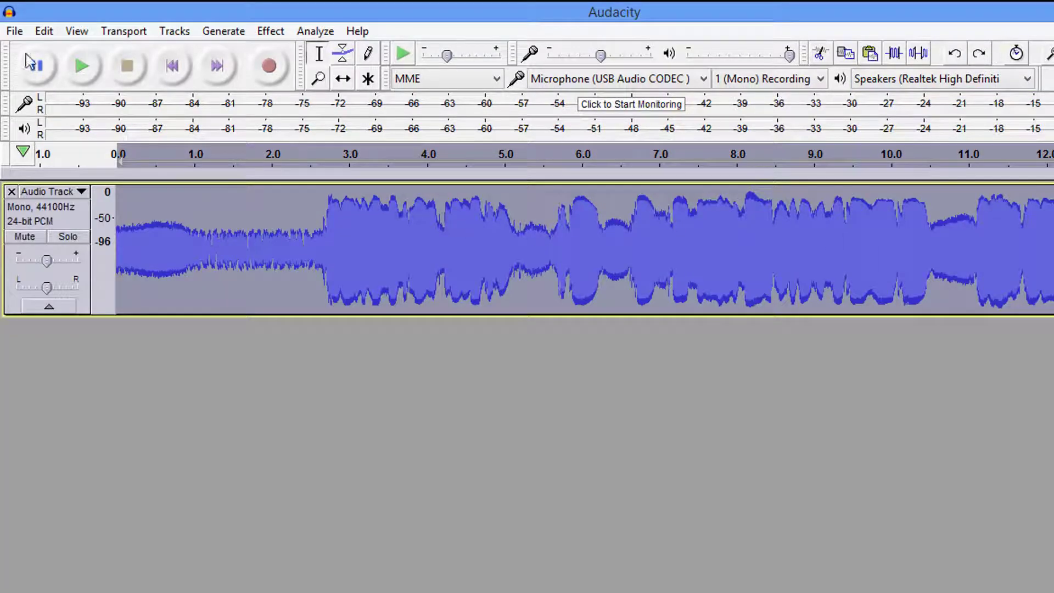
left_click(13, 31)
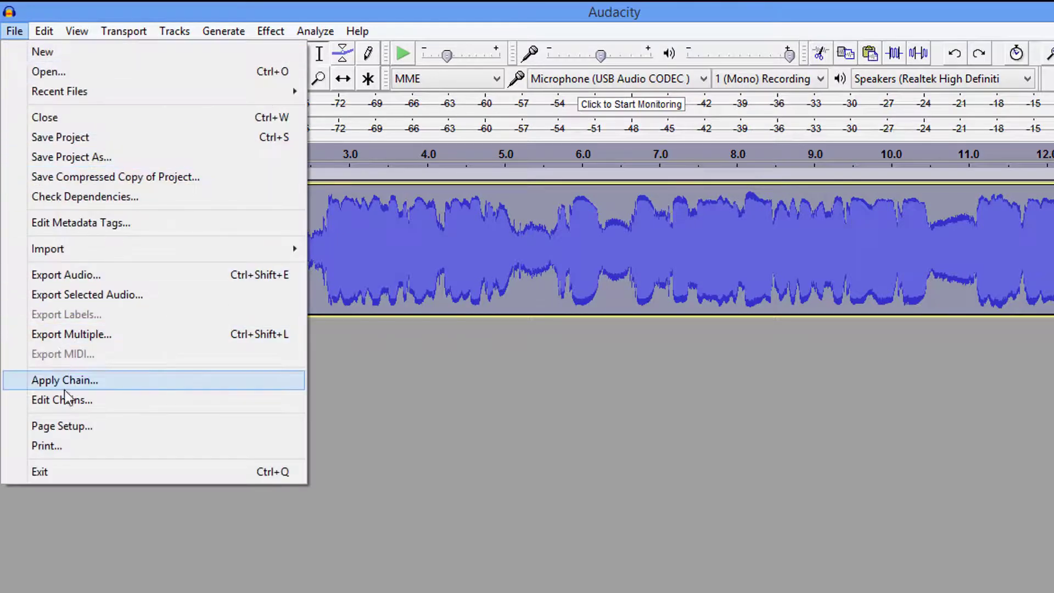
left_click(61, 400)
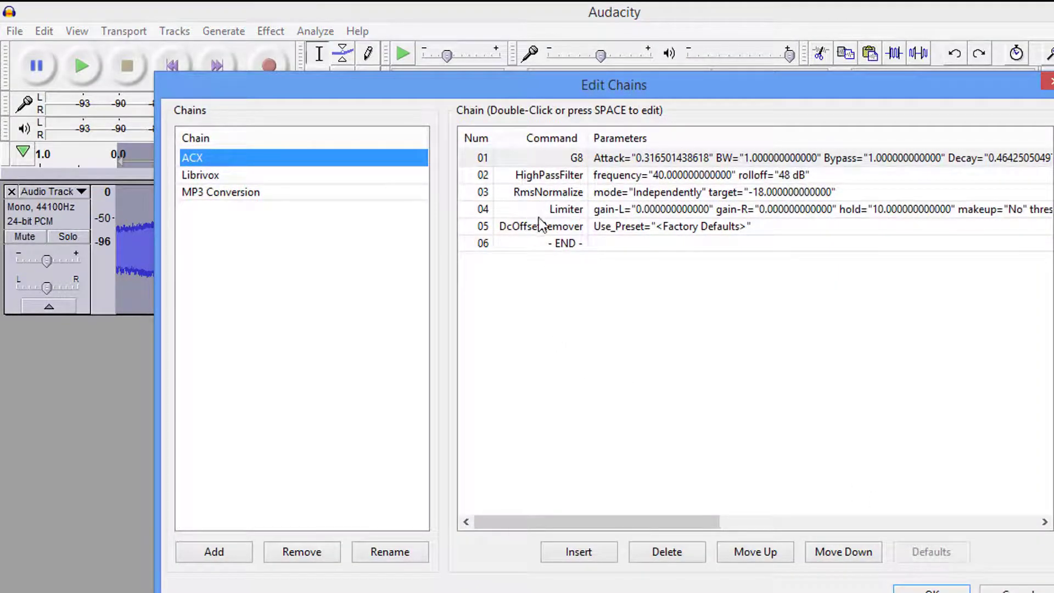
mouse_move(348, 194)
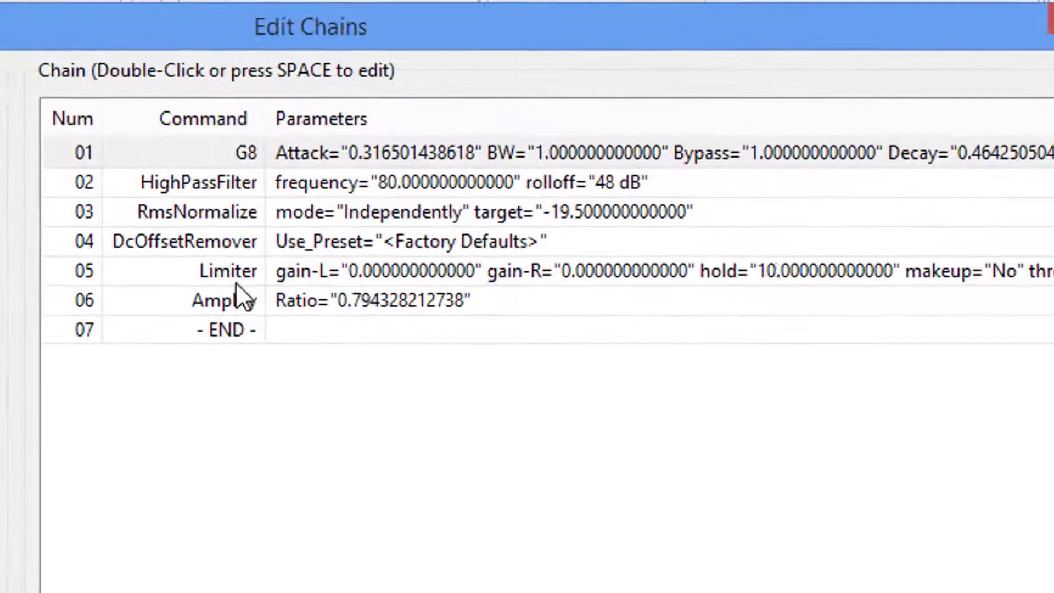
left_click(181, 242)
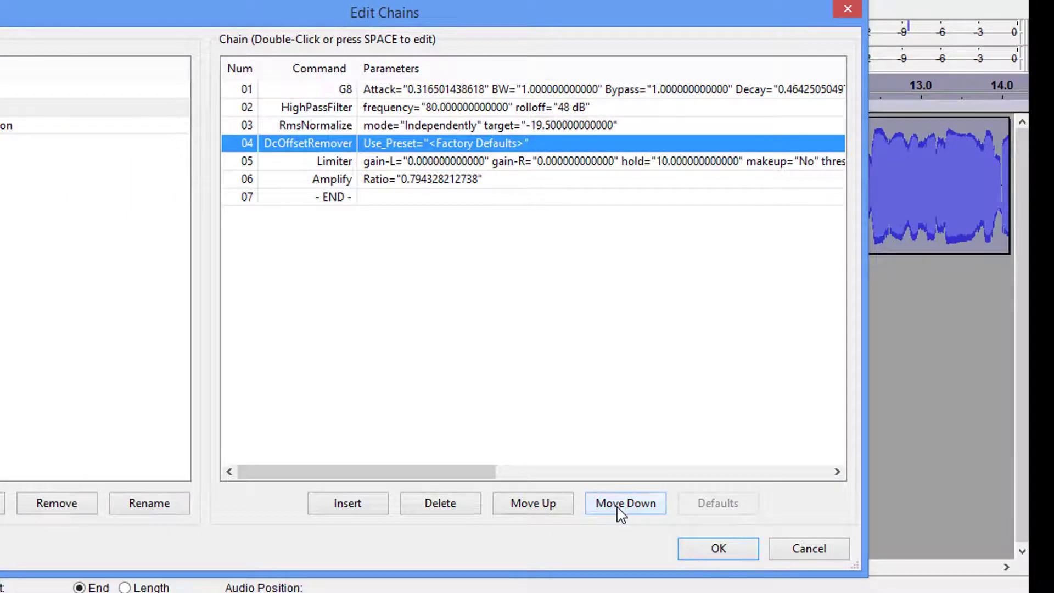
left_click(625, 503)
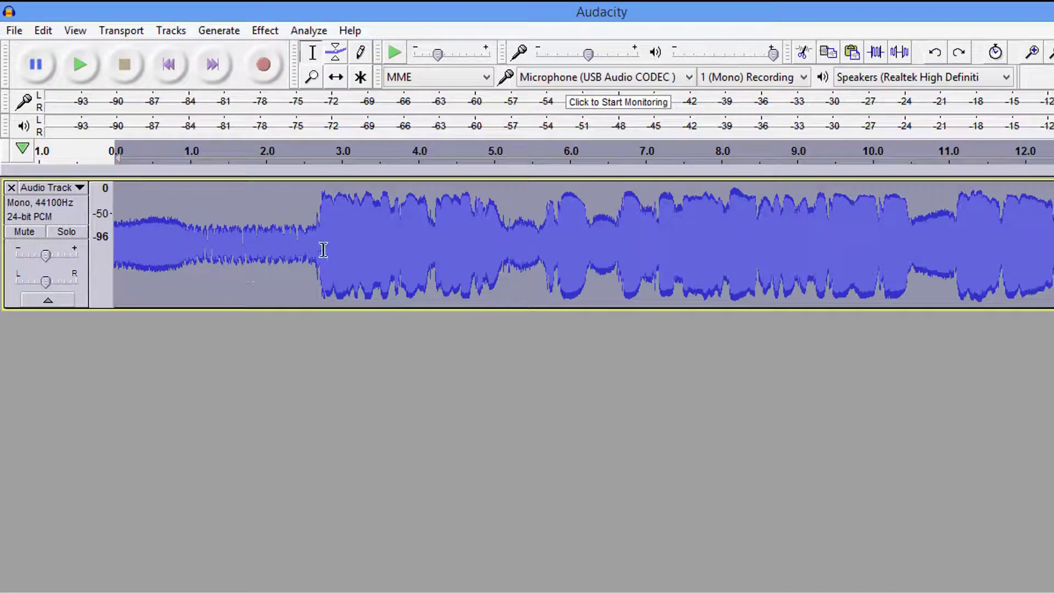
mouse_move(245, 204)
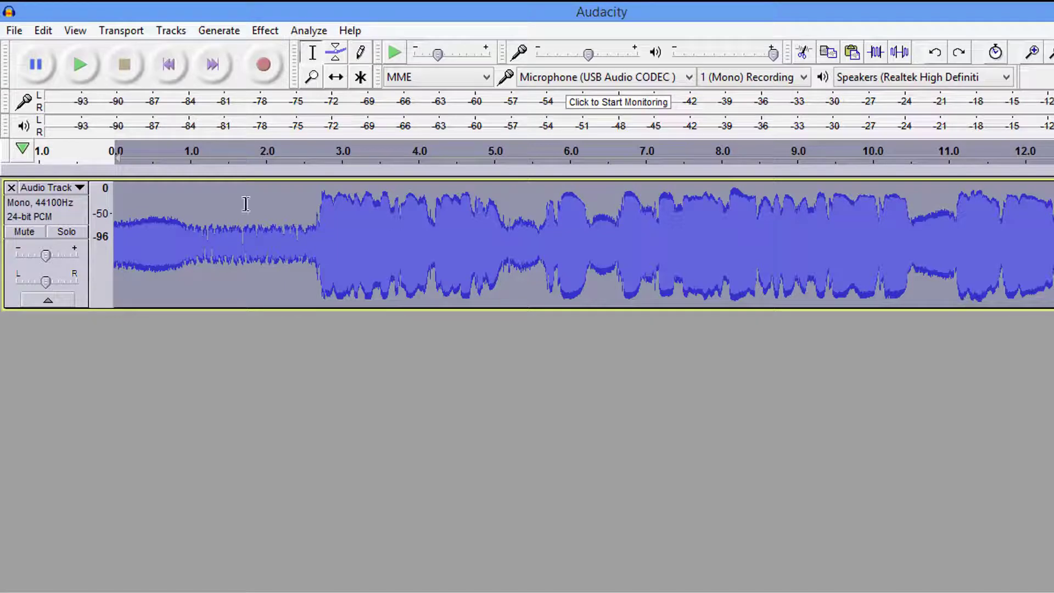
Apply the revised ACX chain to the test recording.
left_click(13, 31)
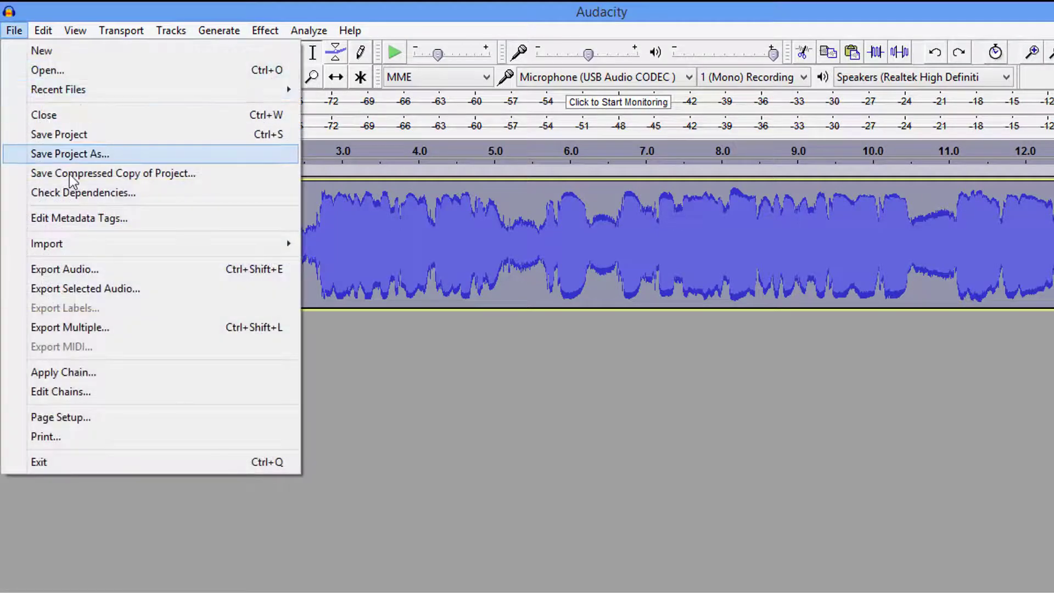
mouse_move(63, 372)
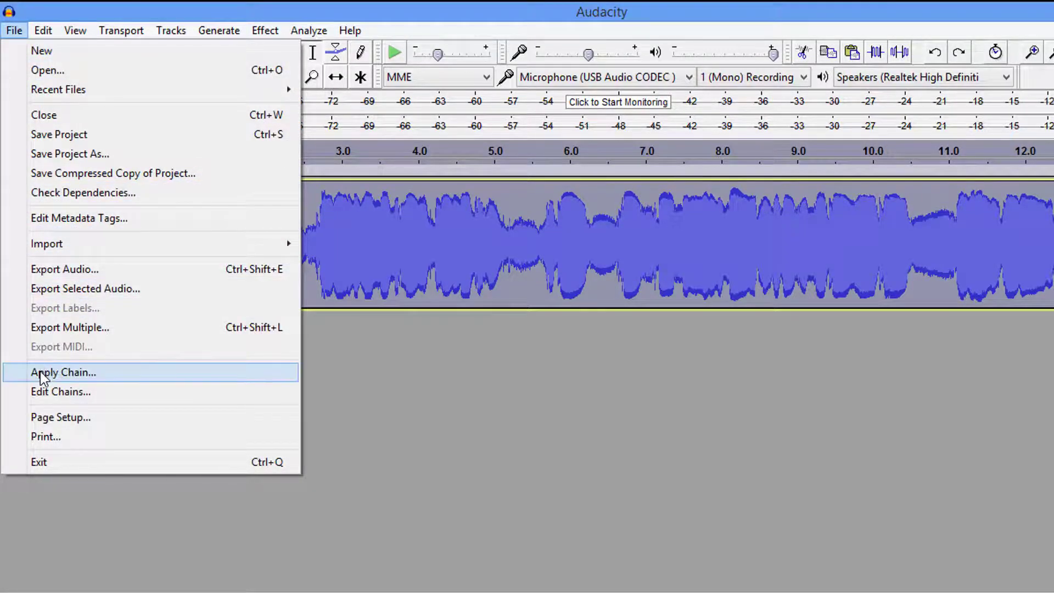
left_click(63, 372)
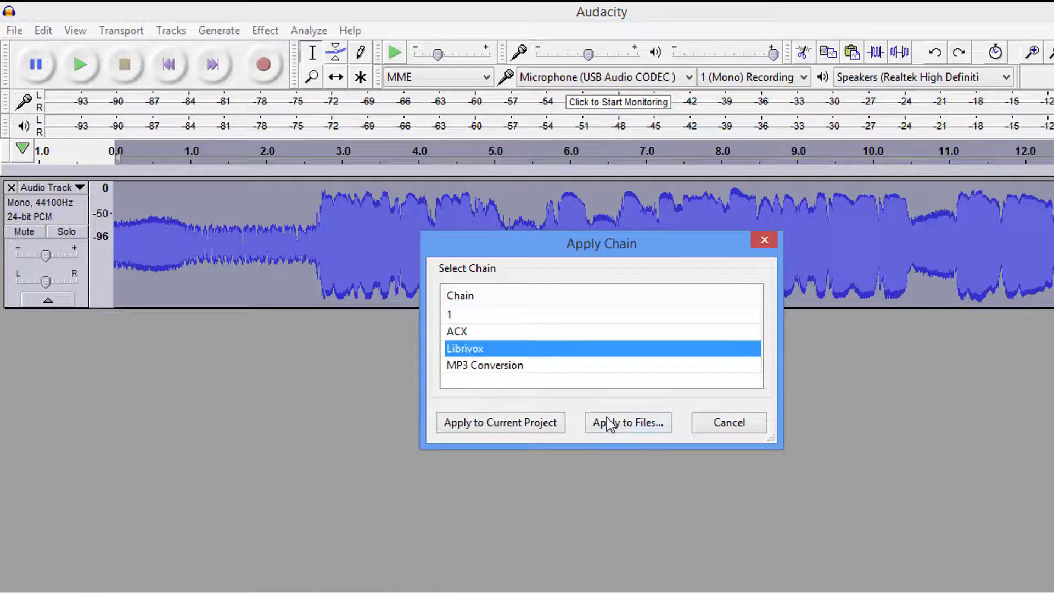
left_click(500, 421)
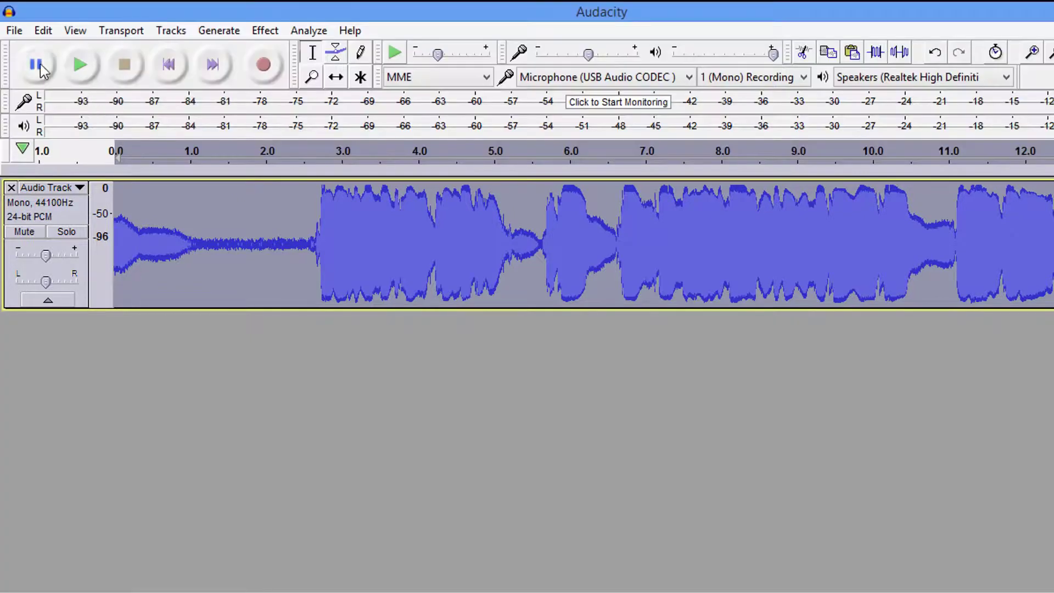
left_click(13, 30)
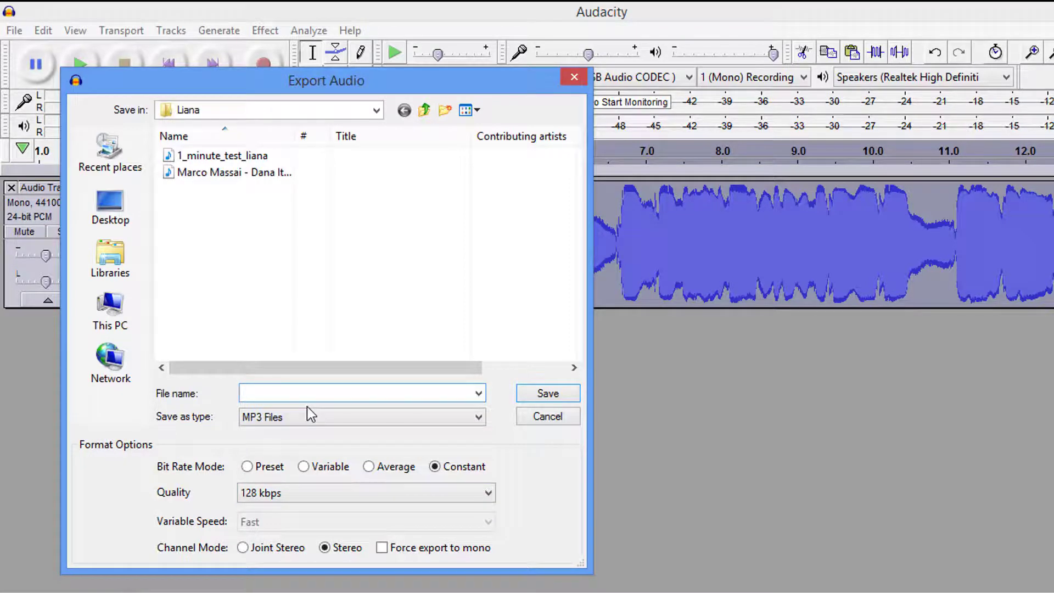
Save the MP3 export as 'Mack' and accept empty metadata tags.
type("Mack")
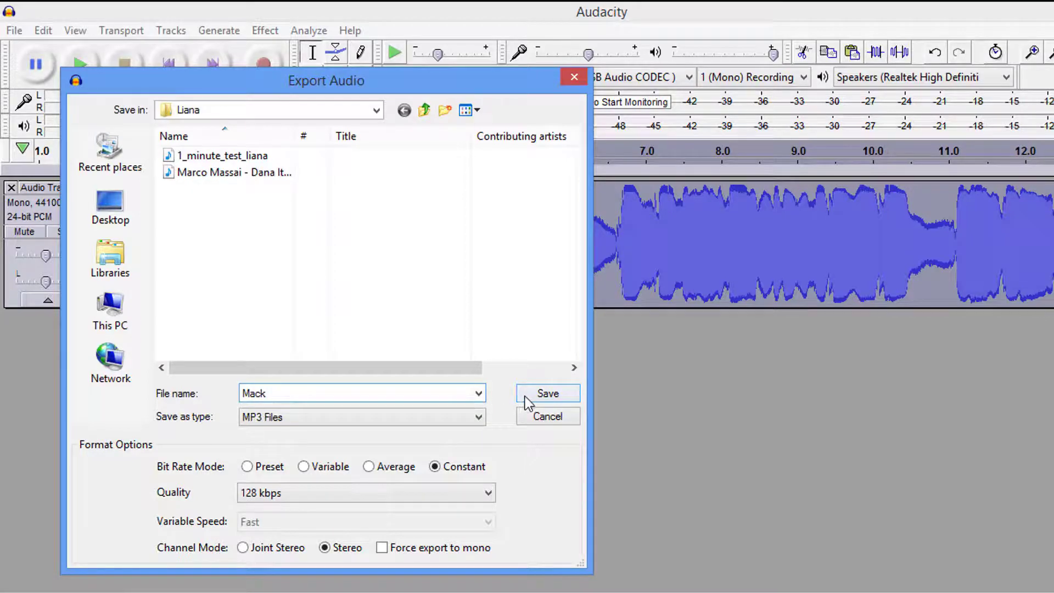
left_click(547, 393)
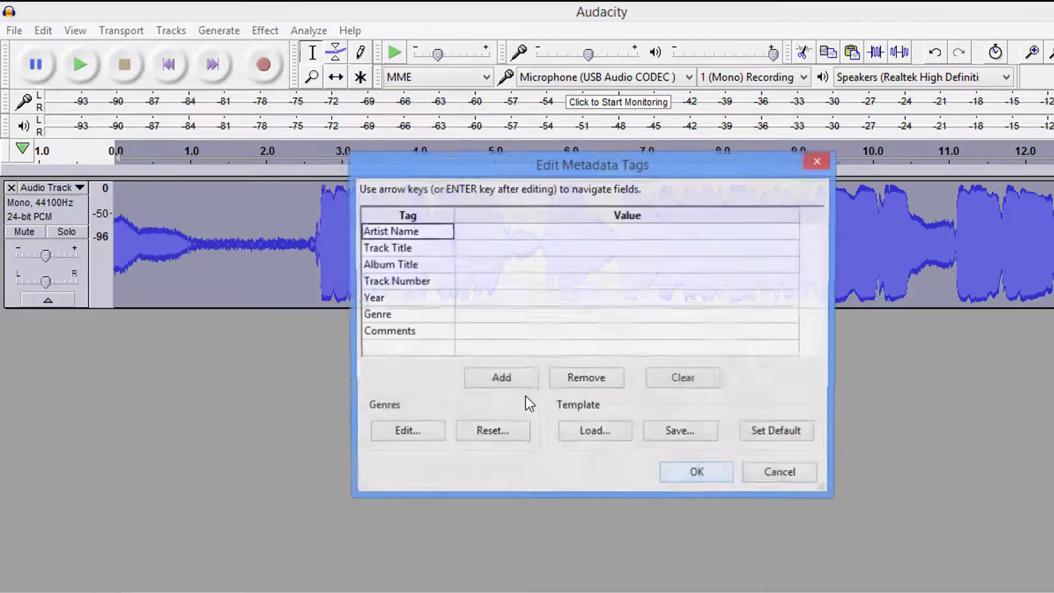
left_click(695, 471)
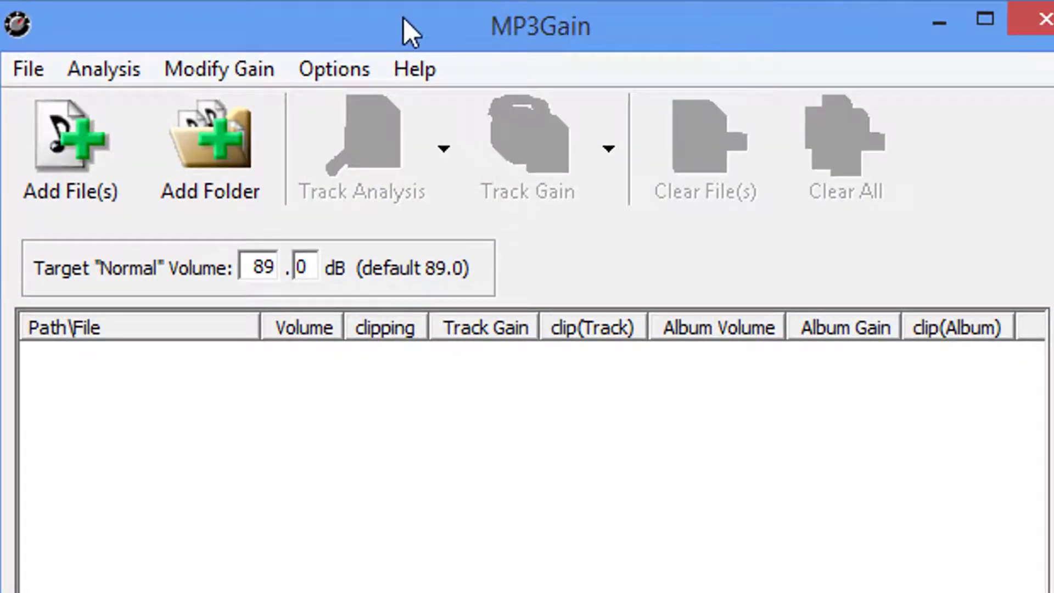
mouse_move(617, 37)
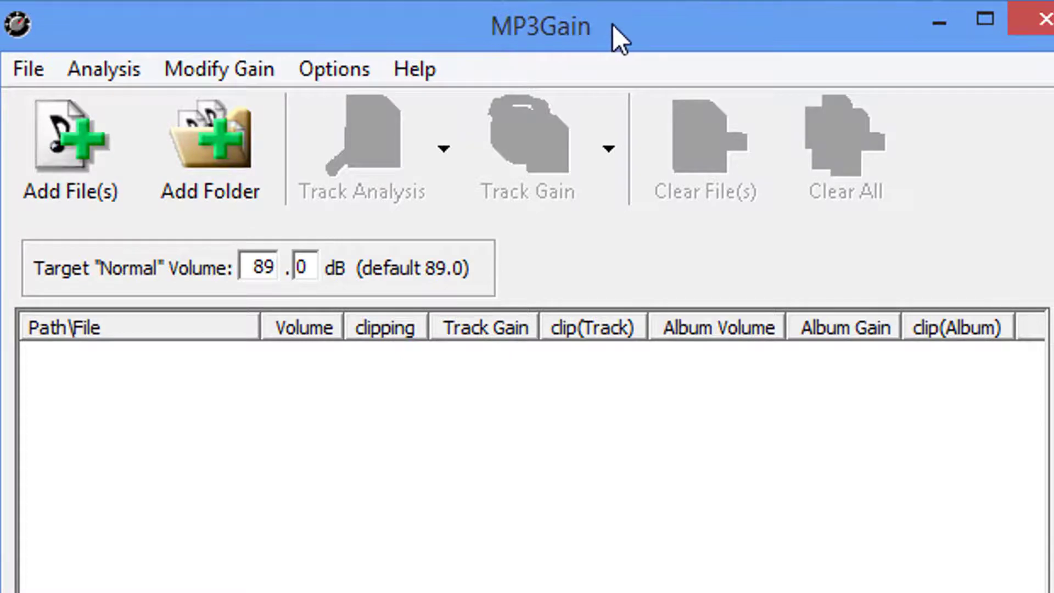
Add the exported MP3 and run Track Analysis, reading 89.7 dB volume and 0.0 gain.
left_click(69, 148)
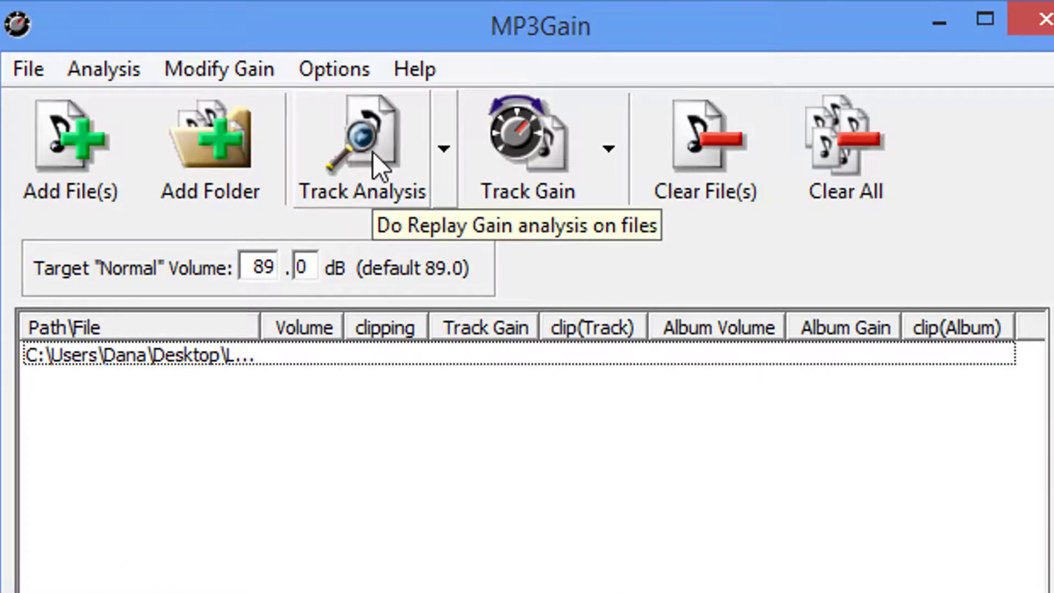
left_click(360, 138)
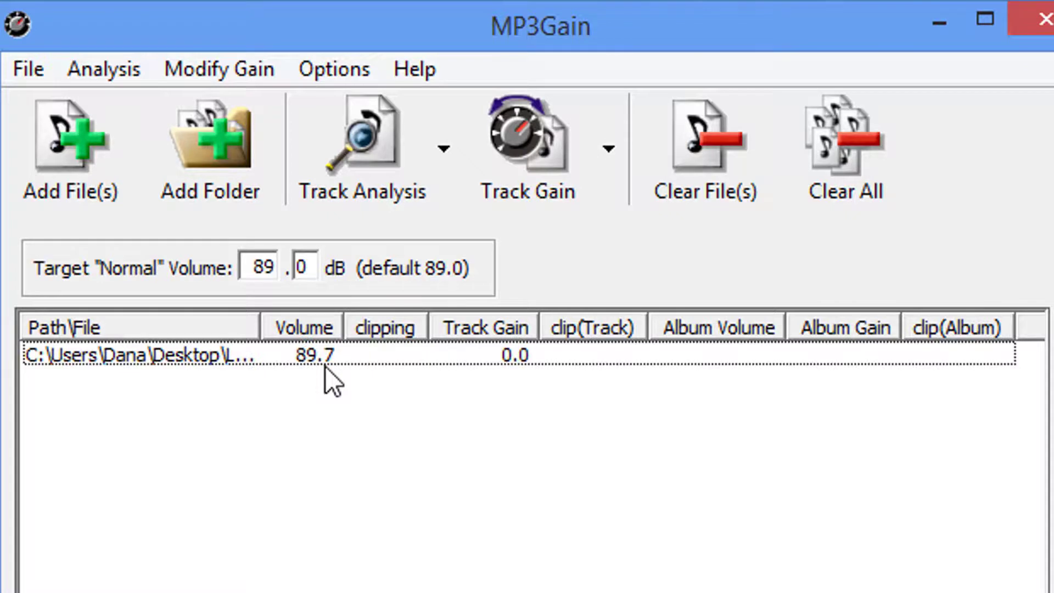
mouse_move(386, 431)
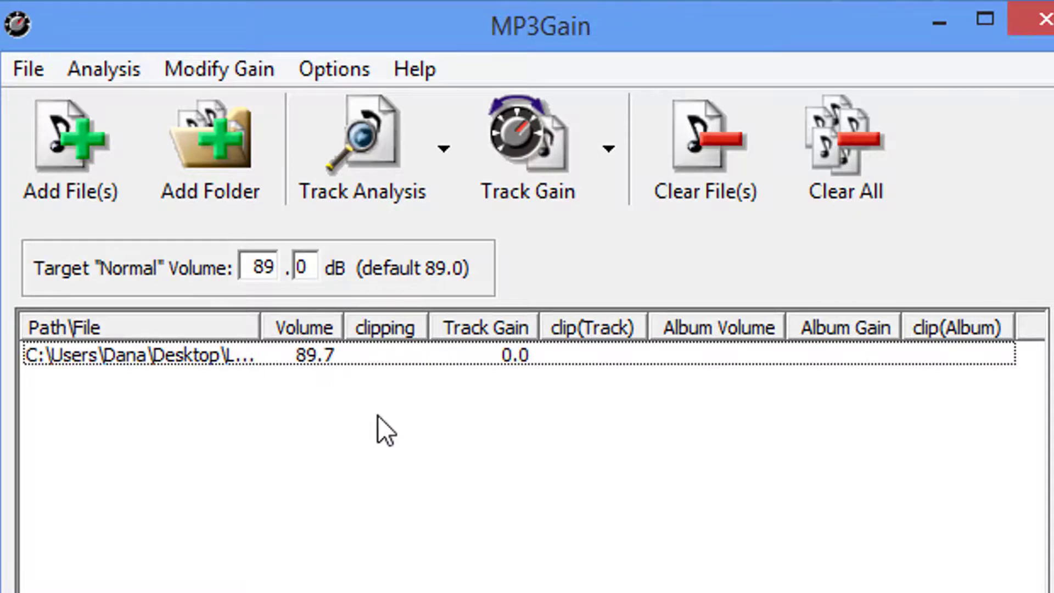